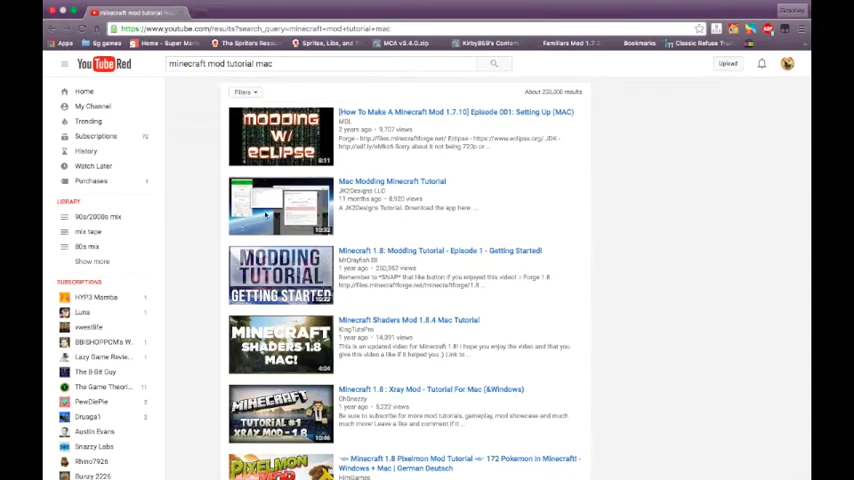
Step: Browse the mod tutorial results, then start a new query beginning 'how to ins'
{"action": "scroll", "scroll_direction": "down", "scroll_amount": 3}
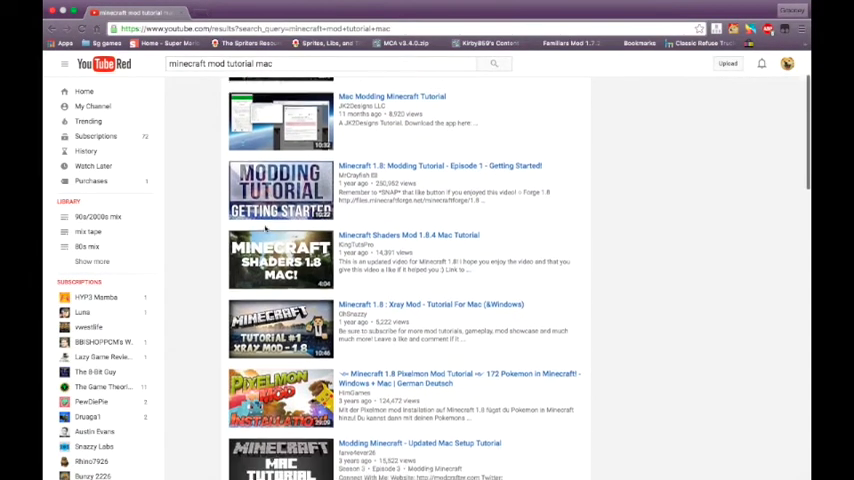
{"action": "scroll", "scroll_direction": "down", "scroll_amount": 3}
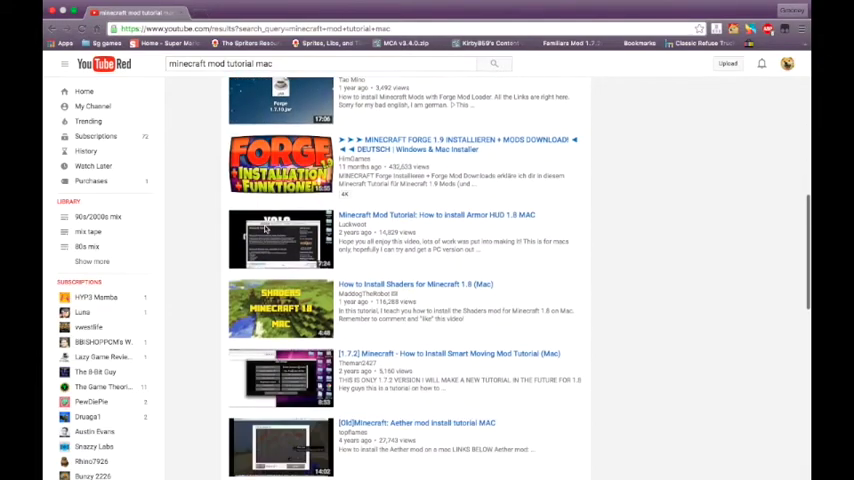
{"action": "scroll", "scroll_direction": "down", "scroll_amount": 3}
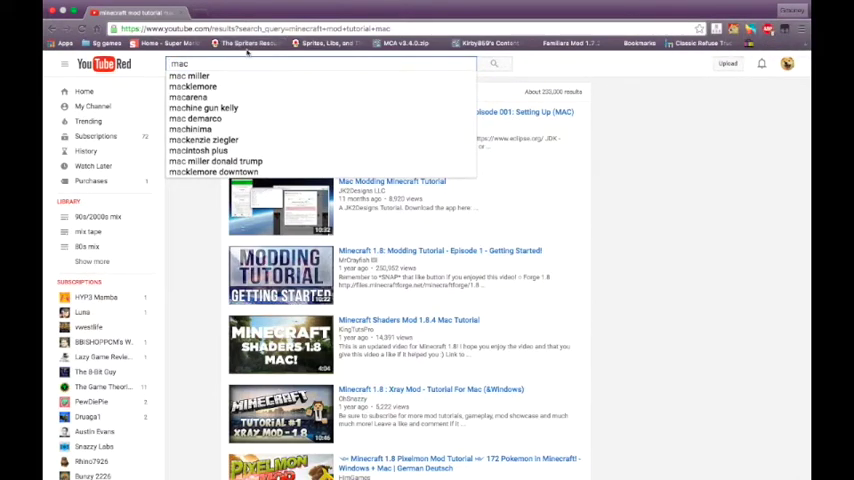
{"action": "type", "text": "how to install mine"}
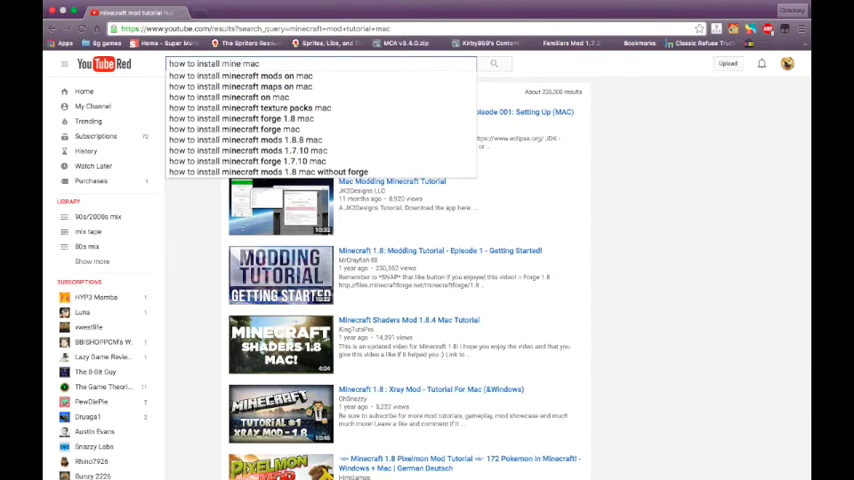
Step: Search YouTube for 'how to install minecraft mods on mac'
{"action": "left_click", "coordinate": [260, 63]}
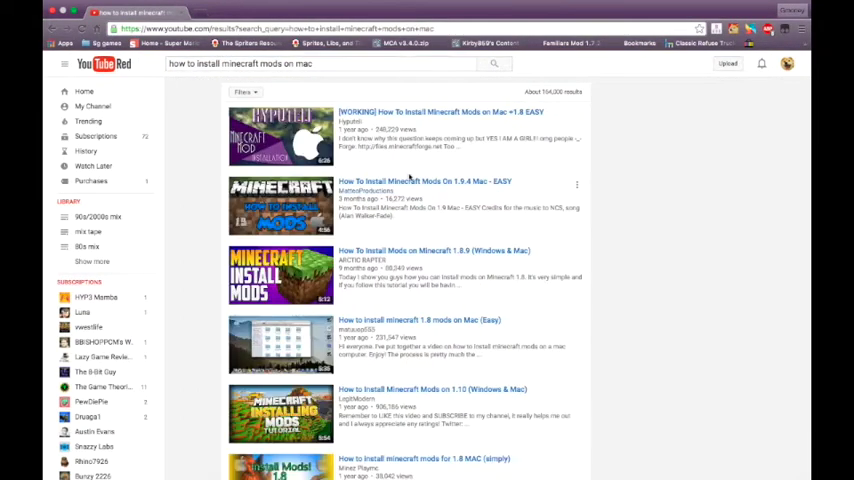
{"action": "mouse_move", "coordinate": [270, 130]}
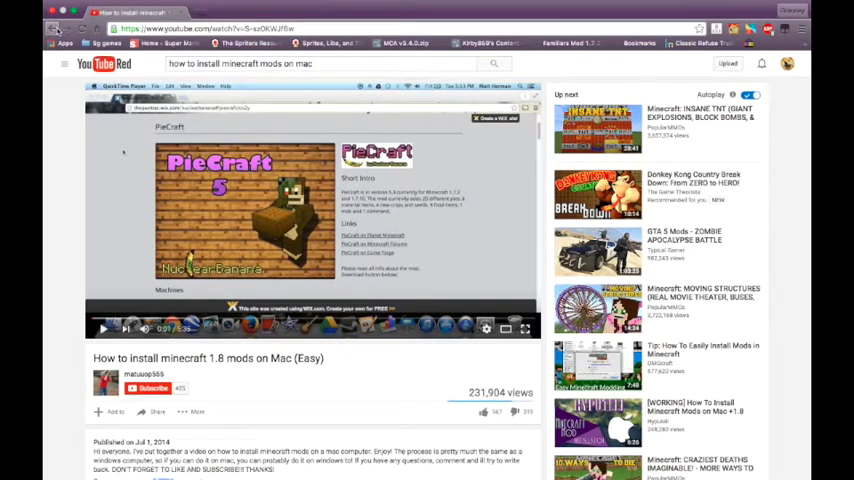
{"action": "mouse_move", "coordinate": [53, 30]}
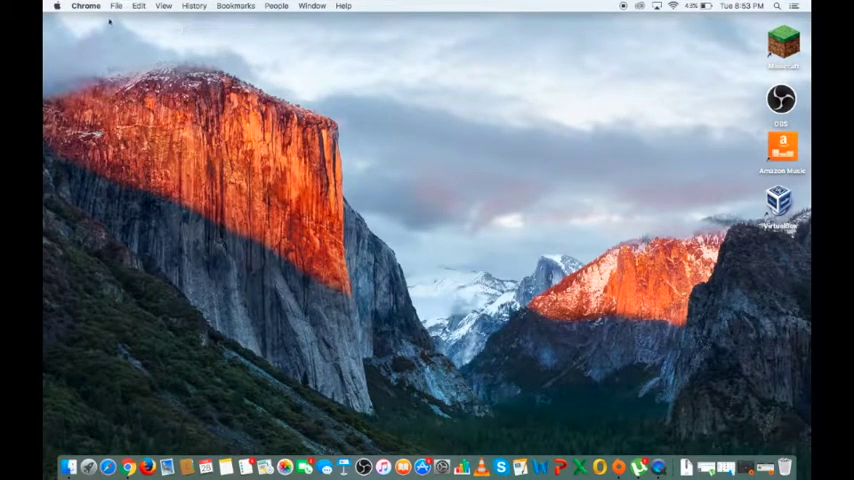
{"action": "mouse_move", "coordinate": [603, 420]}
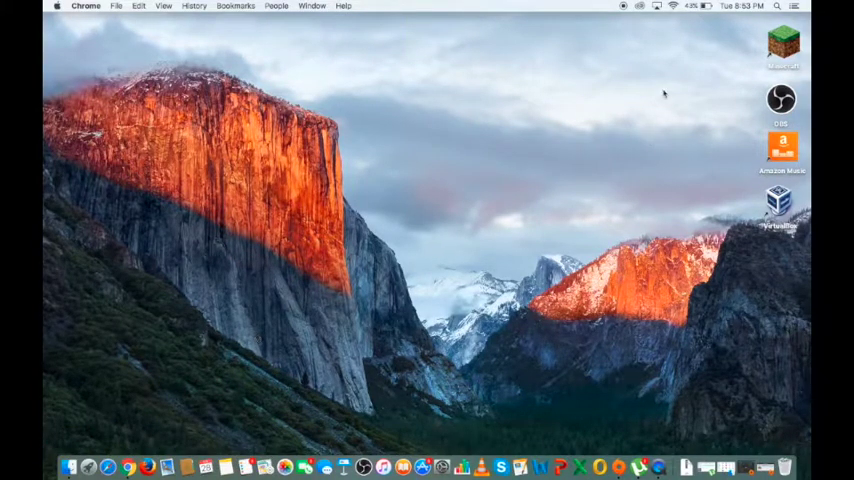
{"action": "mouse_move", "coordinate": [137, 443]}
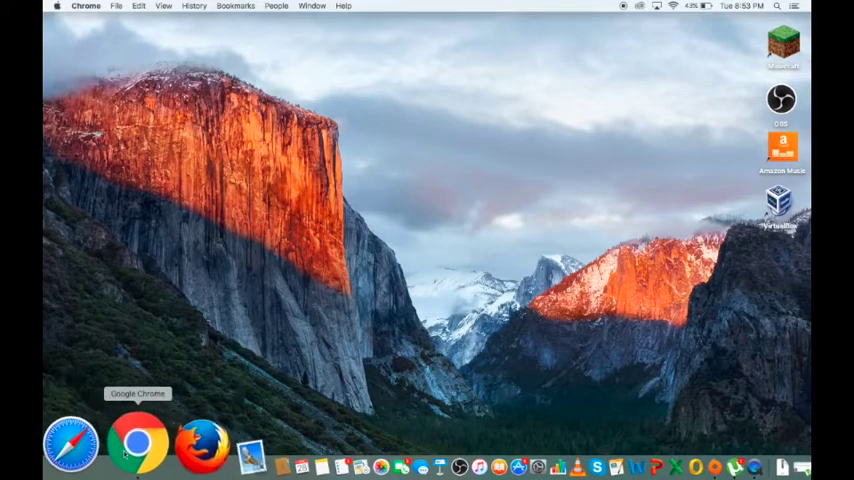
Step: Reopen Chrome from the Dock to a fresh new tab page
{"action": "left_click", "coordinate": [137, 443]}
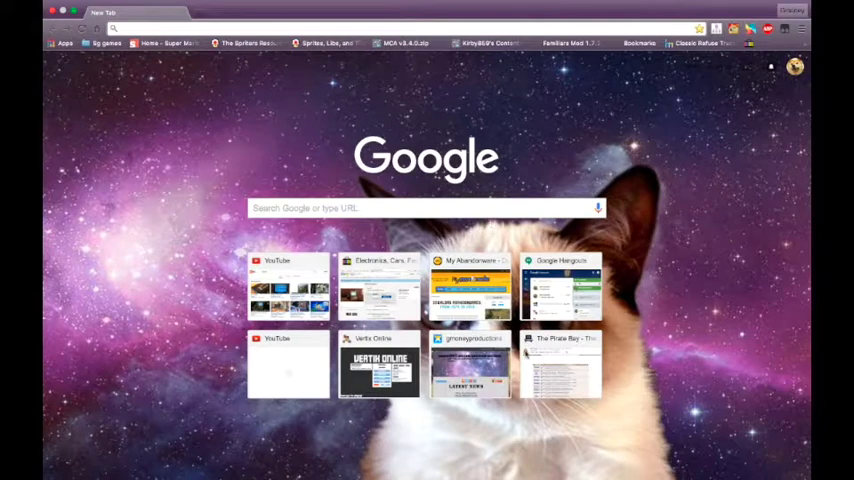
Step: Run a Google search for the Too Many Items mod for Forge from the new tab
{"action": "left_click", "coordinate": [425, 208]}
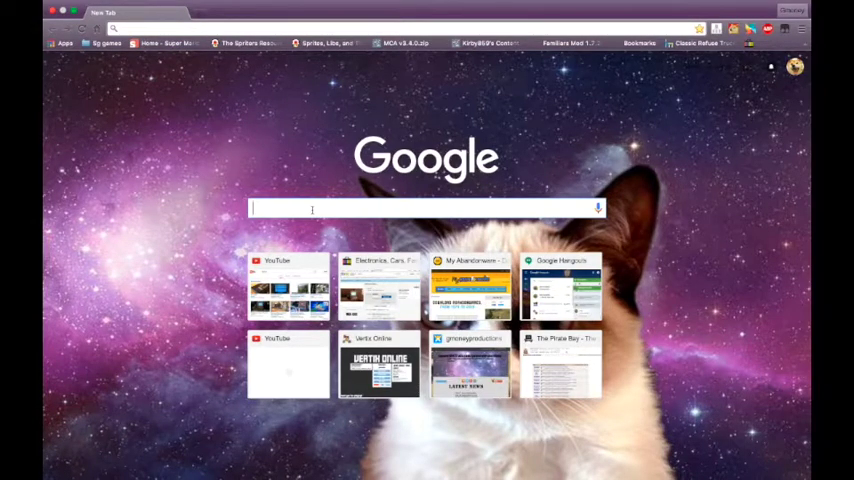
{"action": "type", "text": "toom"}
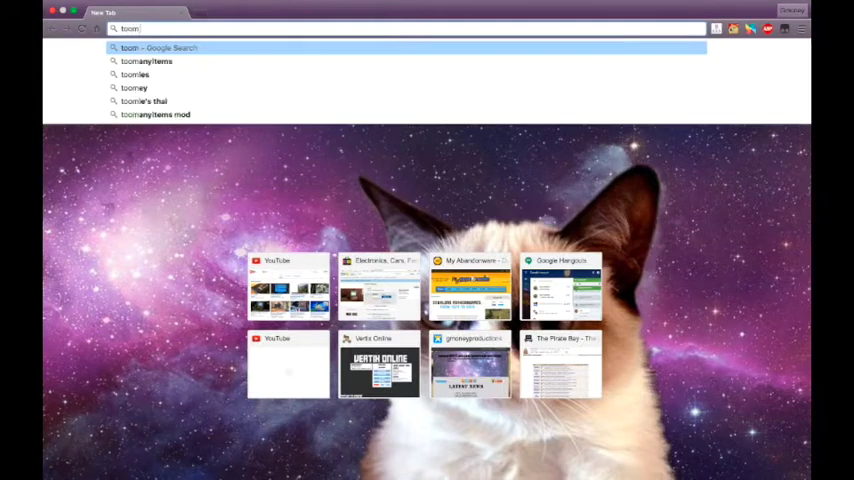
{"action": "key", "text": "Backspace"}
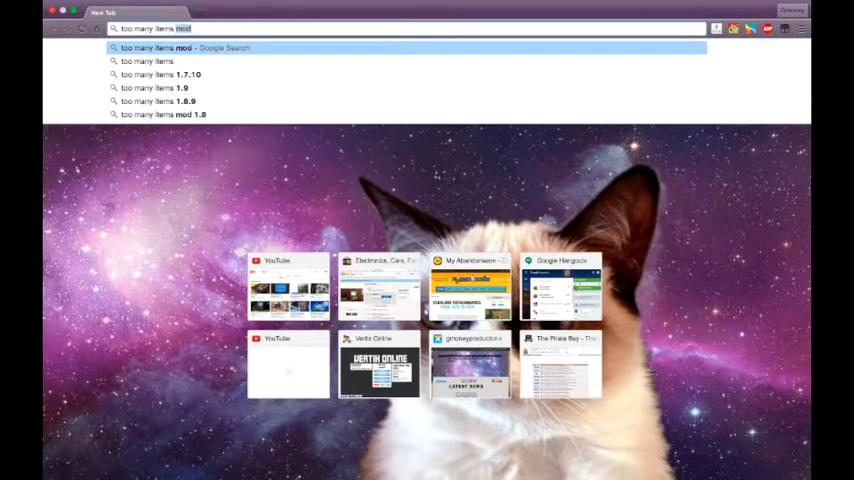
{"action": "type", "text": "1.8.9"}
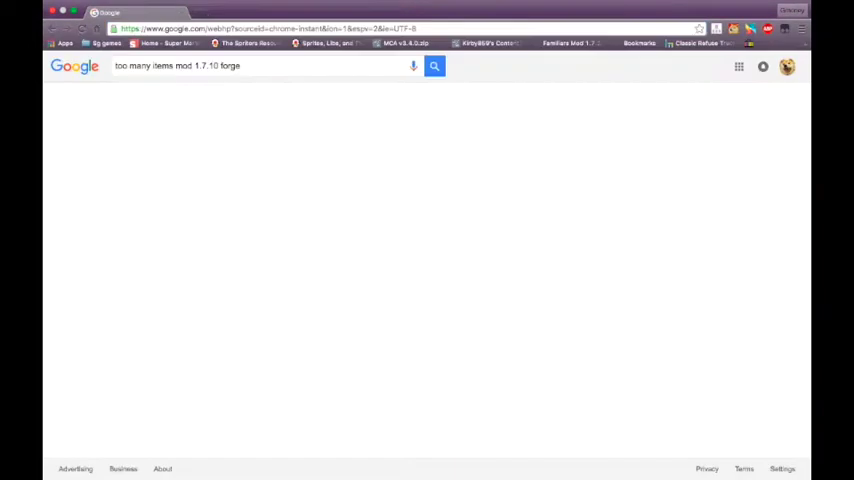
{"action": "left_click", "coordinate": [434, 66]}
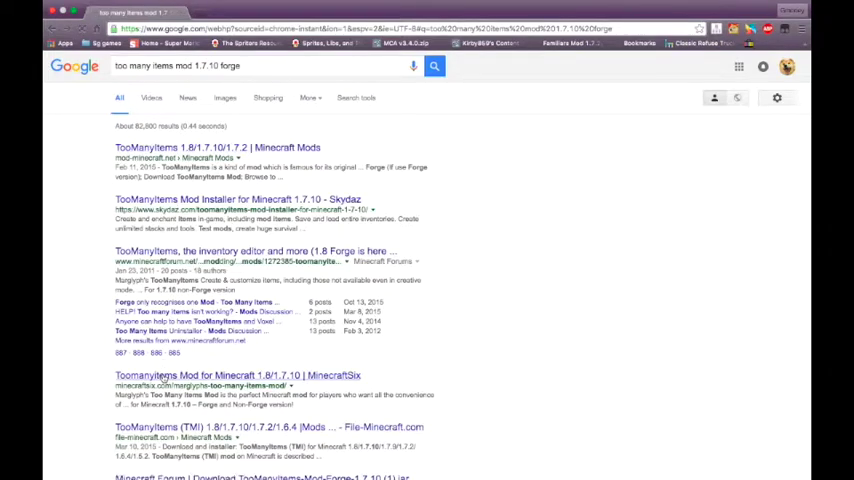
Step: Download TooManyItems2015_02_14_1.8_Forge.jar from the MinecraftSix mod page's download links
{"action": "left_click", "coordinate": [237, 375]}
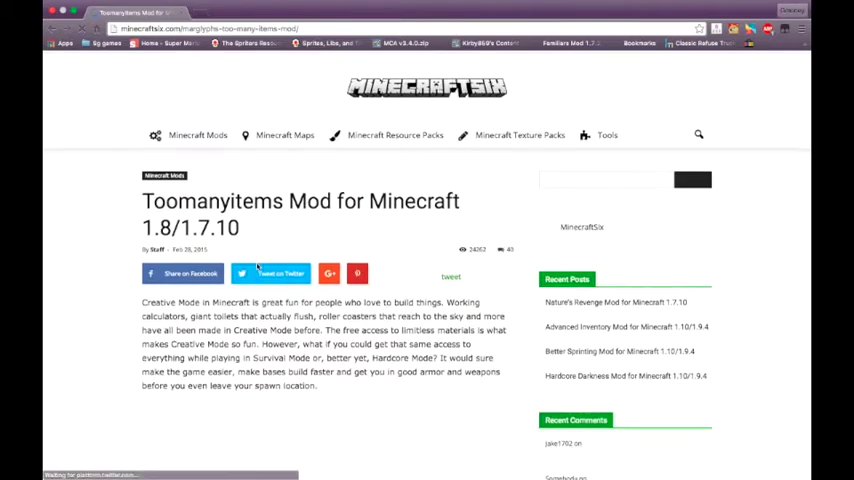
{"action": "scroll", "scroll_direction": "down", "scroll_amount": 3}
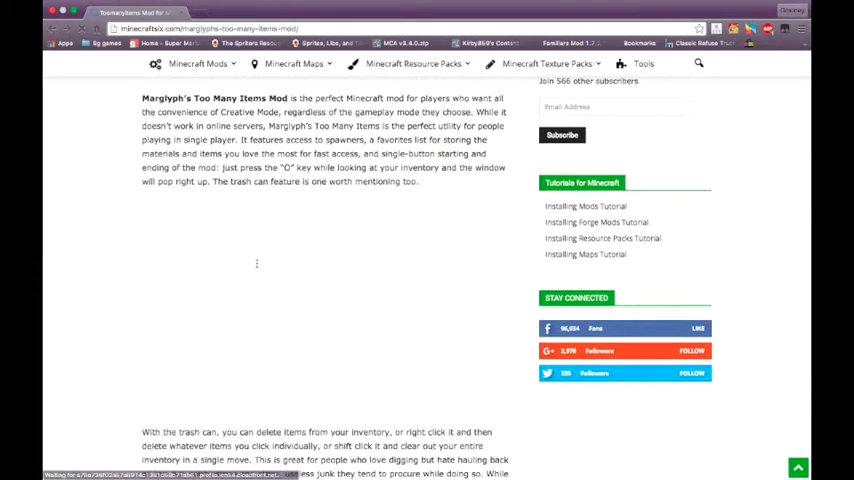
{"action": "scroll", "scroll_direction": "down", "scroll_amount": 3}
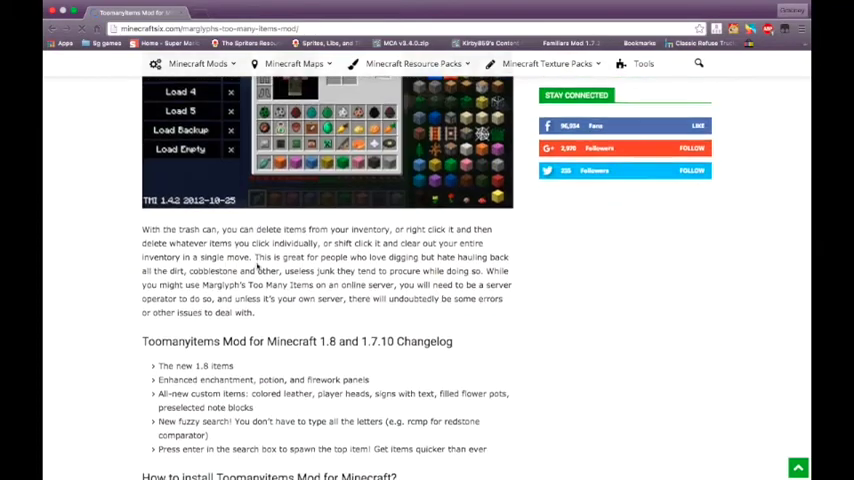
{"action": "scroll", "scroll_direction": "down", "scroll_amount": 3}
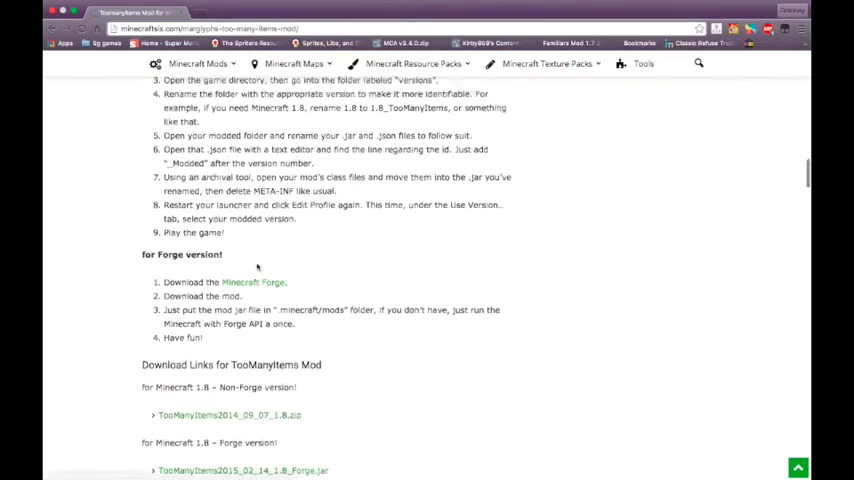
{"action": "scroll", "scroll_direction": "down", "scroll_amount": 3}
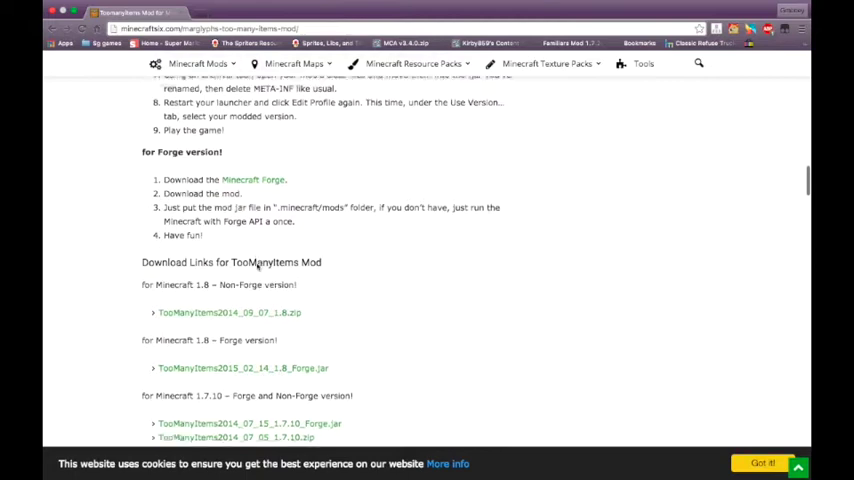
{"action": "scroll", "scroll_direction": "down", "scroll_amount": 3}
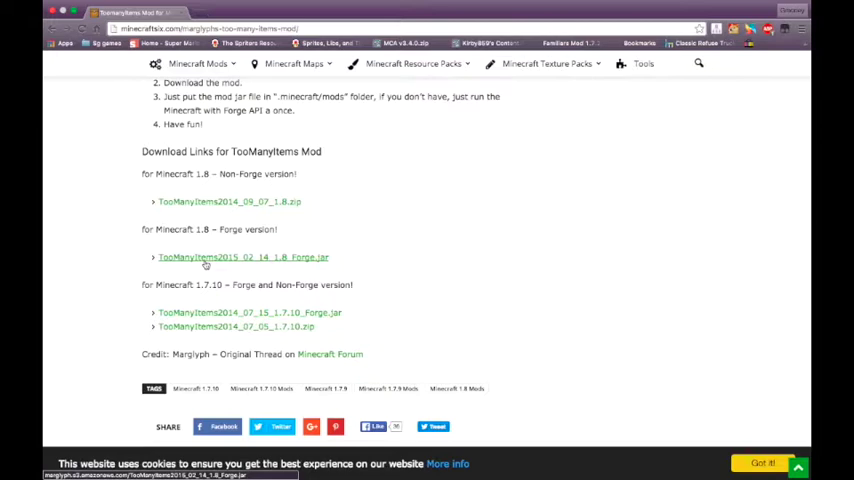
{"action": "left_click", "coordinate": [243, 257]}
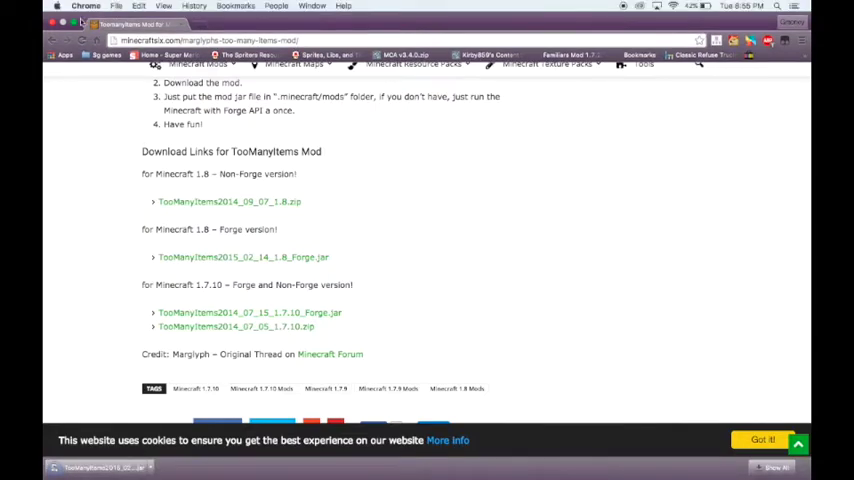
Step: Search Google for 'minecraft forge' and go to the official Minecraft Forge files site
{"action": "scroll", "scroll_direction": "down", "scroll_amount": 3}
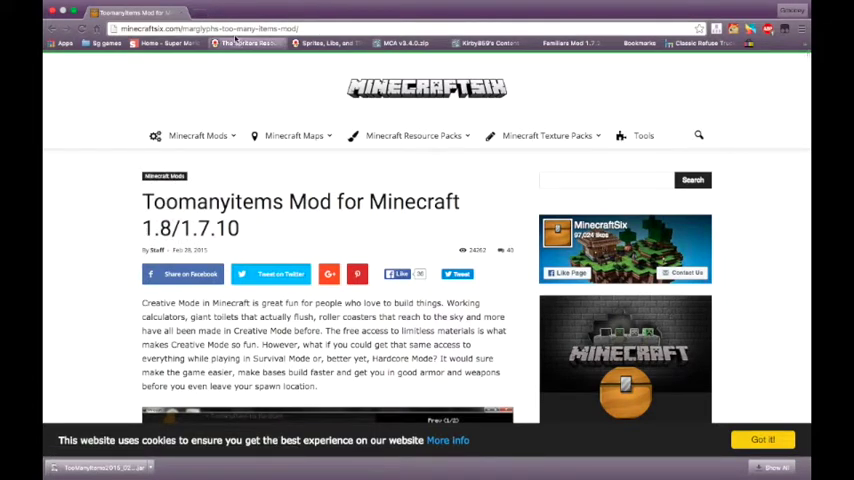
{"action": "left_click", "coordinate": [210, 28]}
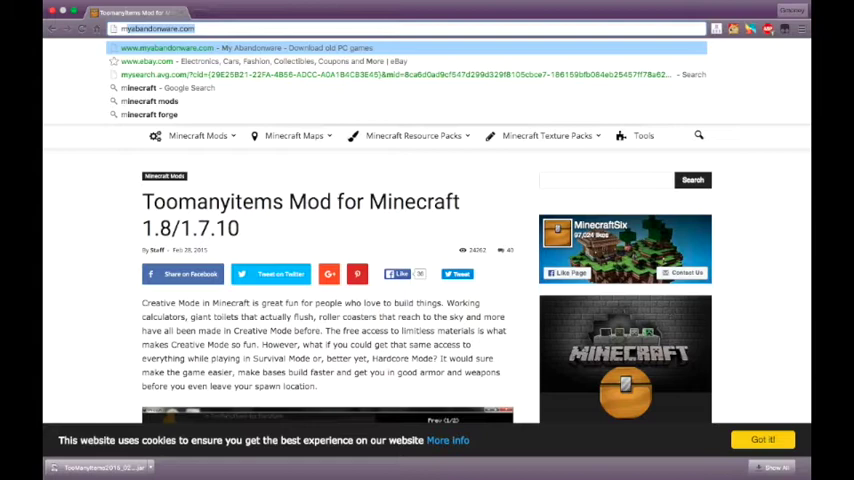
{"action": "type", "text": "minivmac.sourceforge.net"}
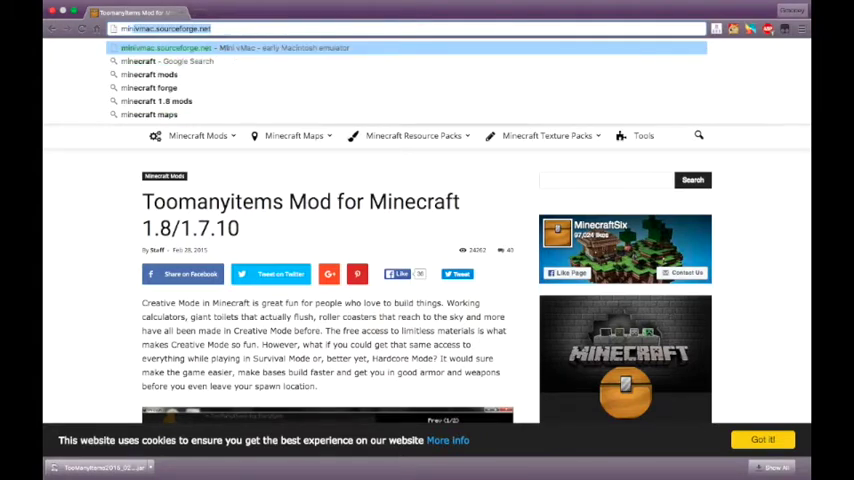
{"action": "type", "text": "minecraft%20"}
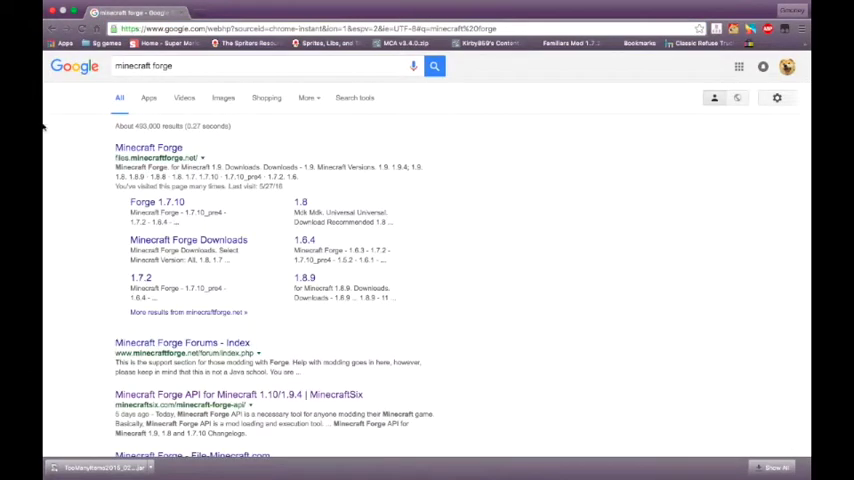
{"action": "left_click", "coordinate": [148, 147]}
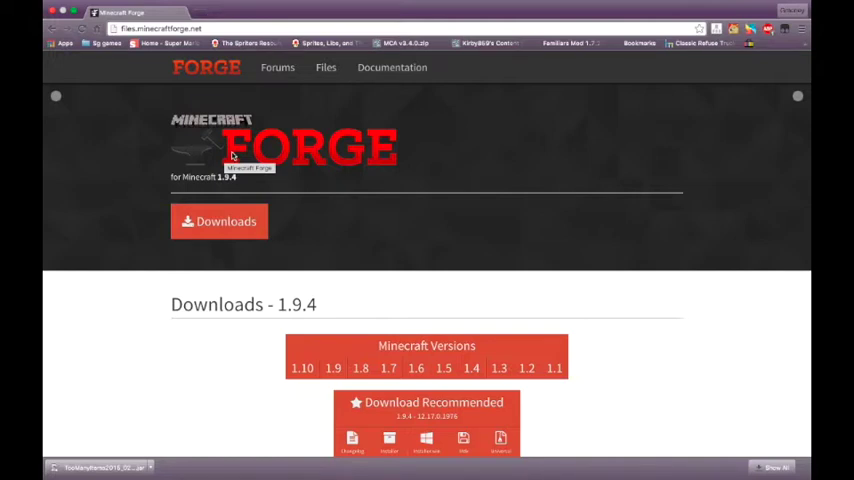
Step: Switch the Forge files site from 1.9.4 to the Minecraft 1.8 downloads page
{"action": "scroll", "scroll_direction": "down", "scroll_amount": 3}
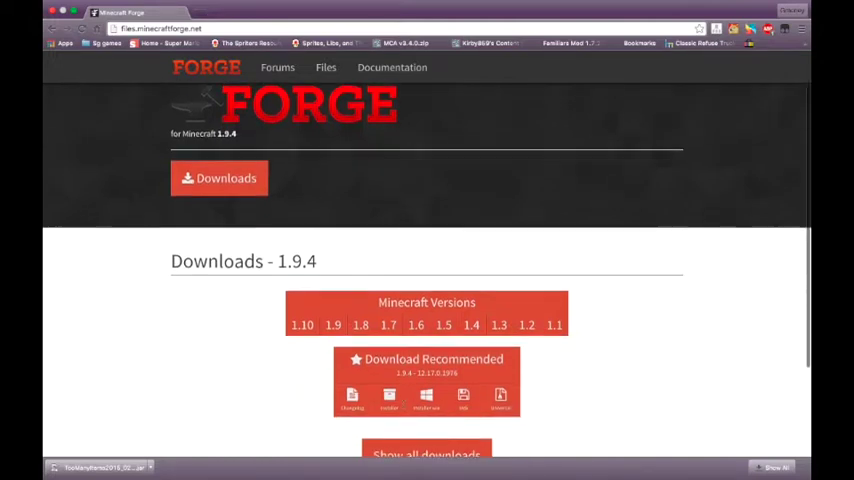
{"action": "scroll", "scroll_direction": "down", "scroll_amount": 3}
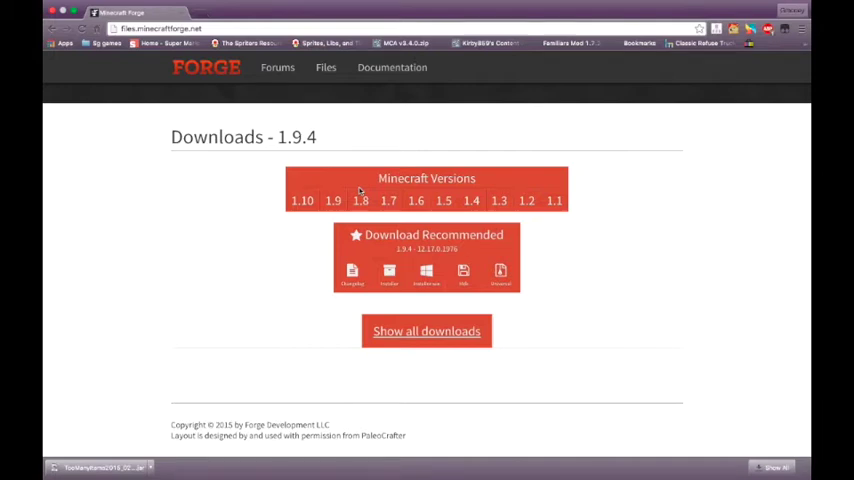
{"action": "left_click", "coordinate": [360, 200]}
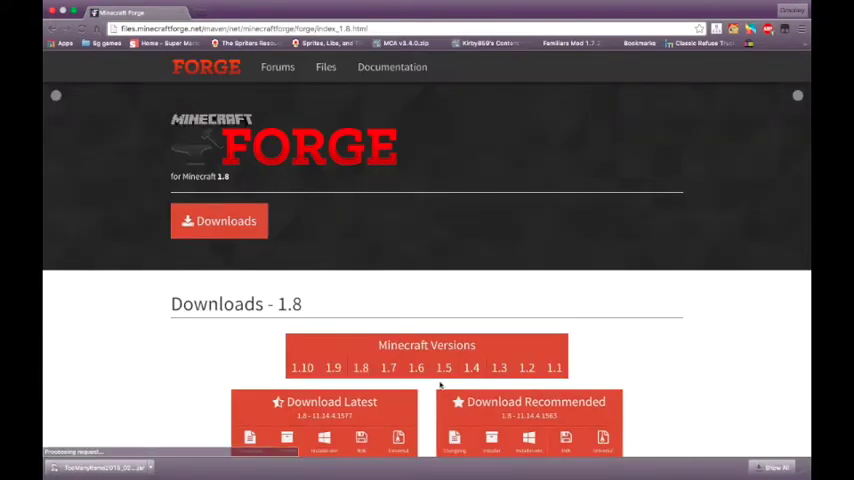
Step: Download the recommended Forge 1.8-11.14.4.1563 installer jar
{"action": "left_click", "coordinate": [416, 368]}
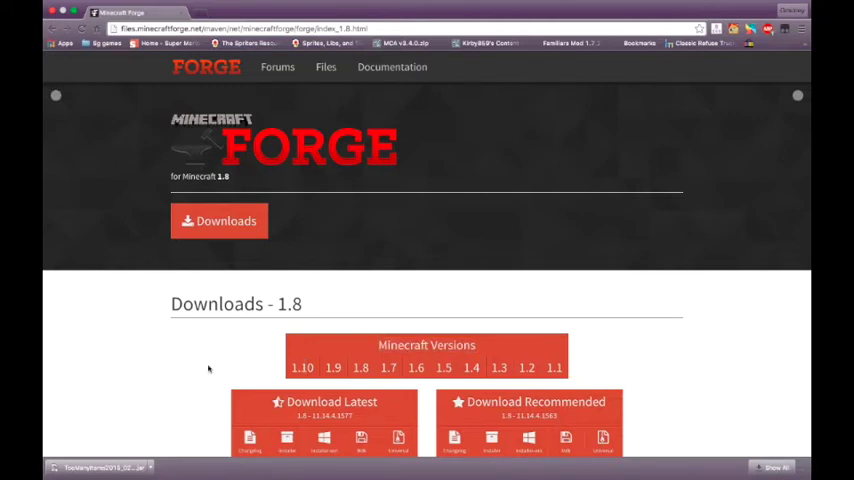
{"action": "scroll", "scroll_direction": "down", "scroll_amount": 3}
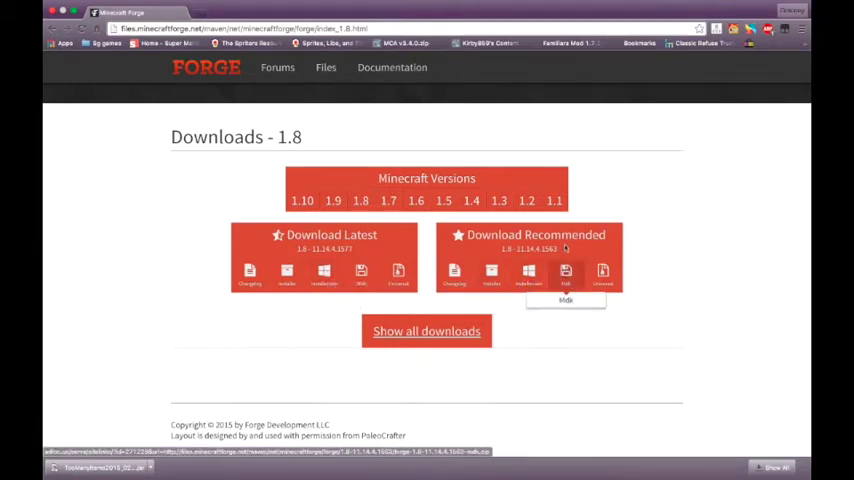
{"action": "mouse_move", "coordinate": [457, 261]}
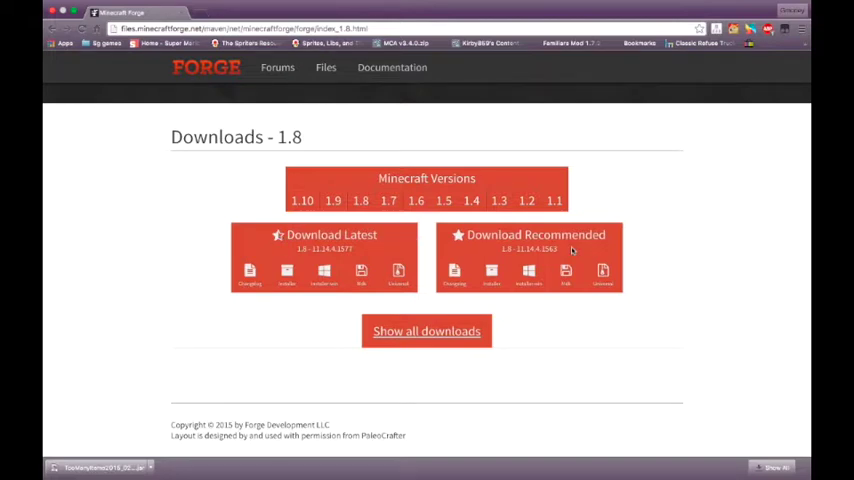
{"action": "mouse_move", "coordinate": [566, 270]}
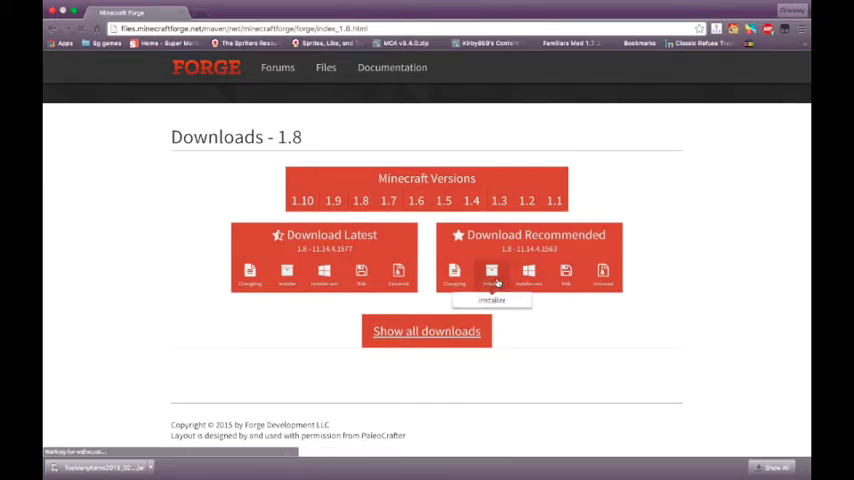
{"action": "left_click", "coordinate": [491, 271]}
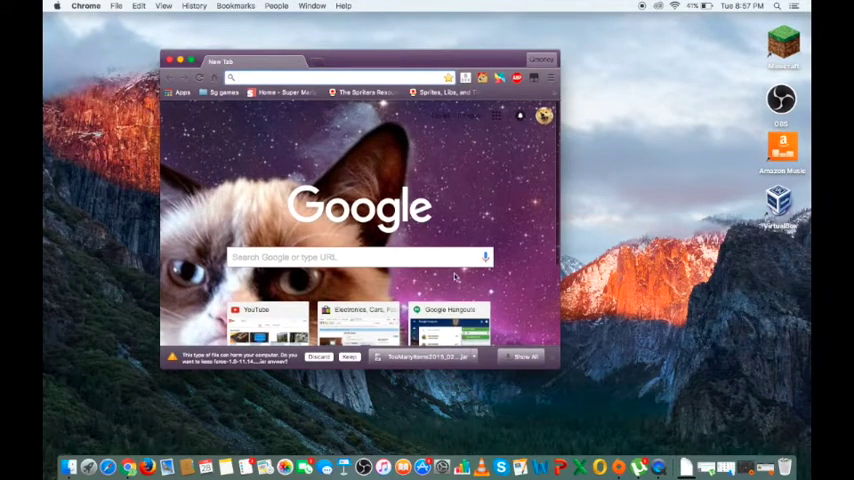
{"action": "mouse_move", "coordinate": [460, 413]}
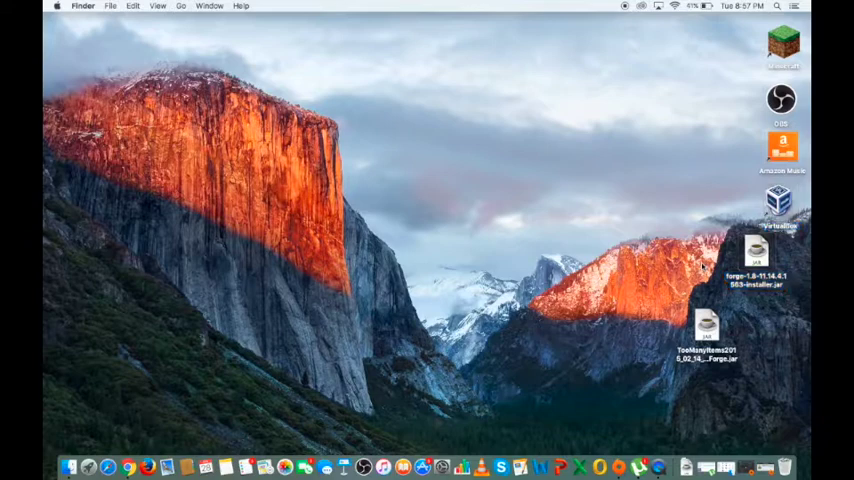
{"action": "mouse_move", "coordinate": [665, 190]}
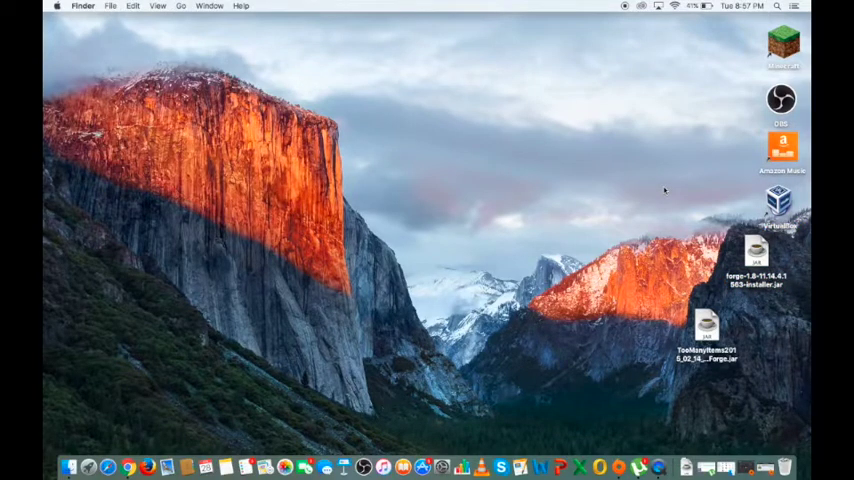
Step: Launch the Forge installer from Finder, bypassing the unidentified-developer warning via right-click Open
{"action": "left_click", "coordinate": [707, 327]}
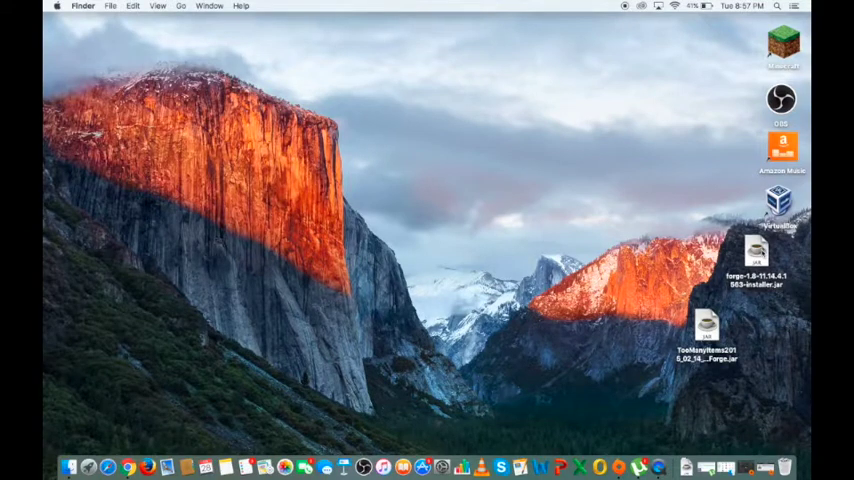
{"action": "left_click", "coordinate": [755, 250]}
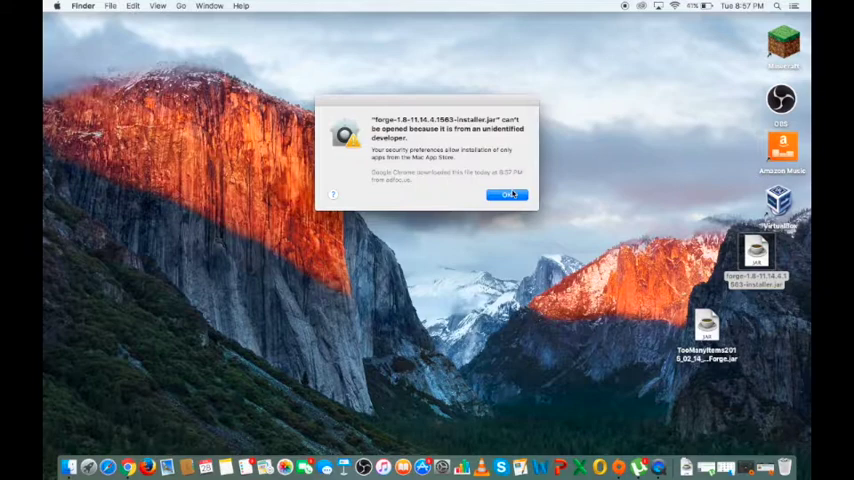
{"action": "left_click", "coordinate": [507, 195]}
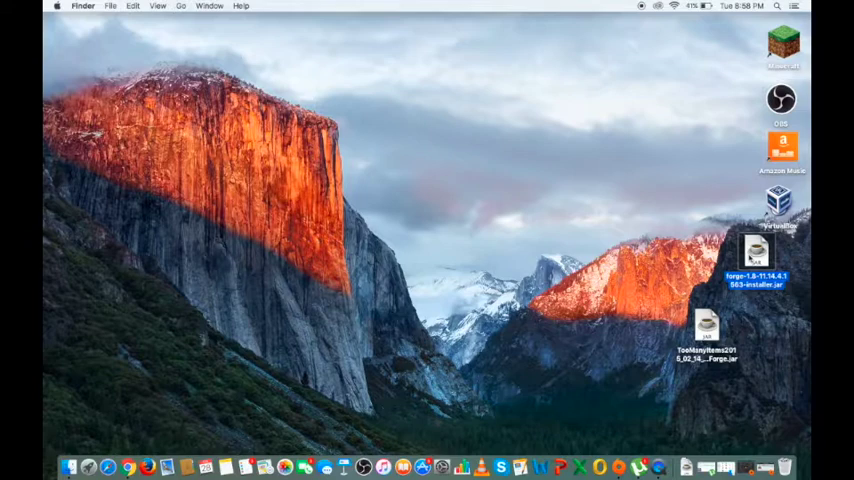
{"action": "right_click", "coordinate": [757, 255]}
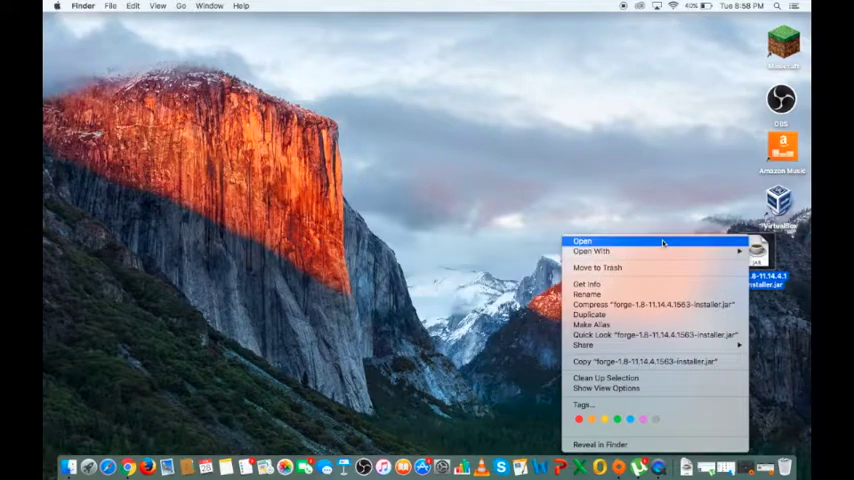
{"action": "left_click", "coordinate": [582, 241]}
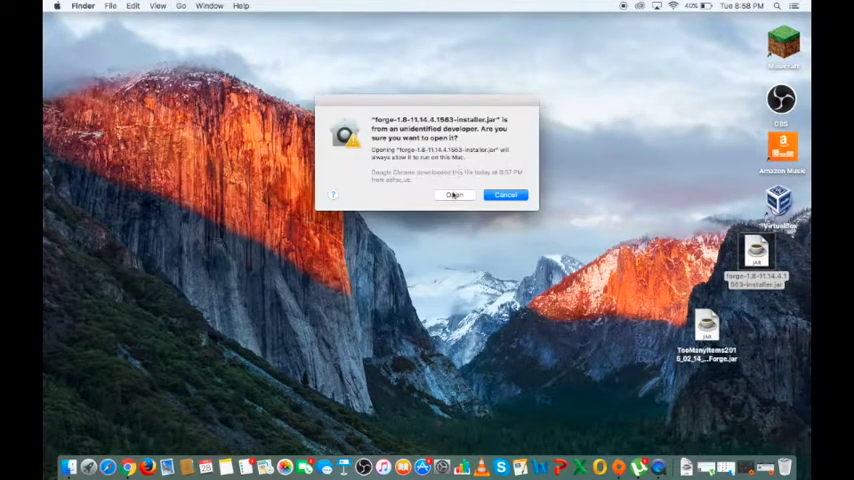
{"action": "left_click", "coordinate": [454, 194]}
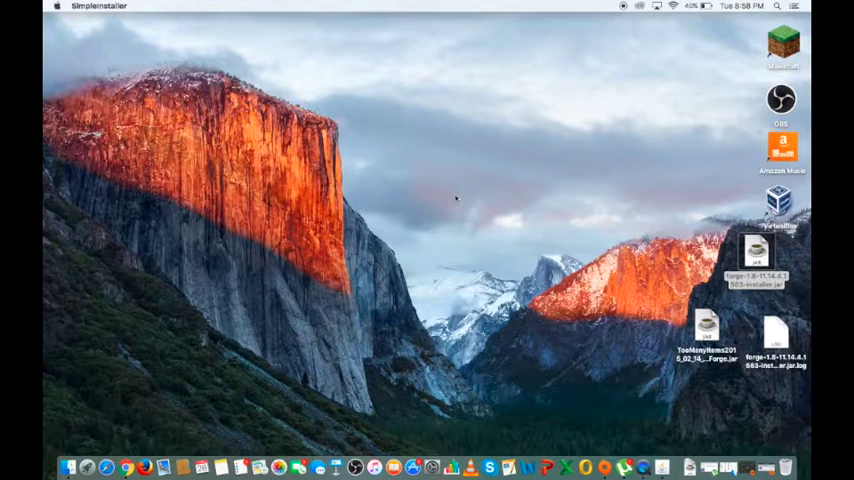
{"action": "mouse_move", "coordinate": [462, 393]}
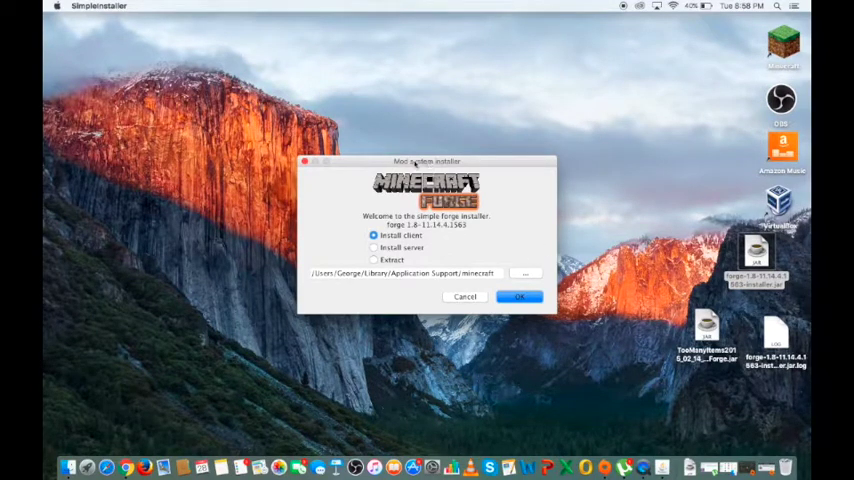
{"action": "mouse_move", "coordinate": [475, 225]}
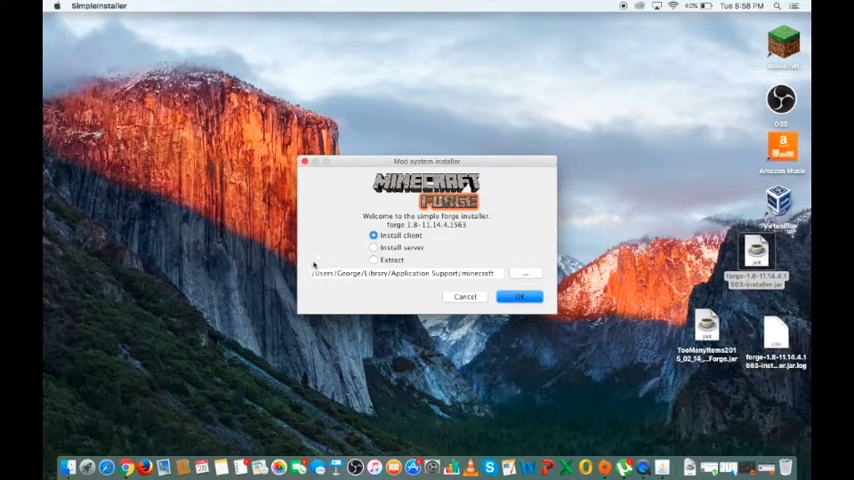
Step: Install the Forge 1.8-11.14.4.1563 client profile into the launcher and dismiss the success message
{"action": "triple_click", "coordinate": [410, 273]}
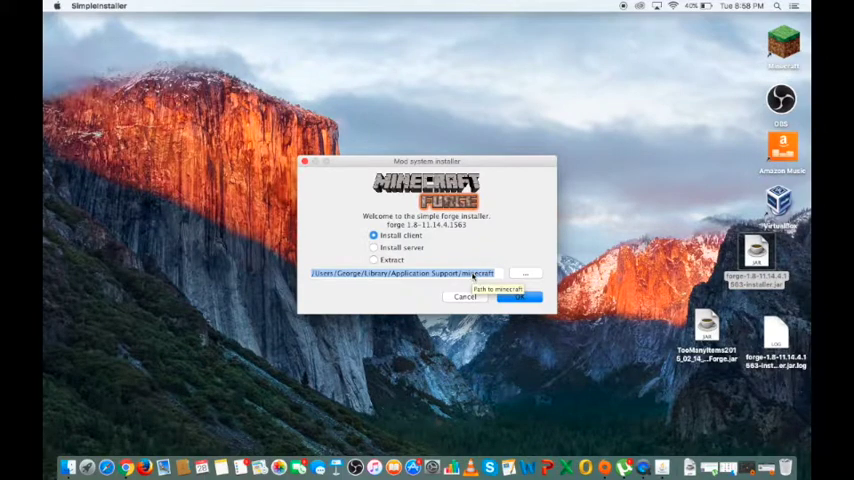
{"action": "mouse_move", "coordinate": [534, 218]}
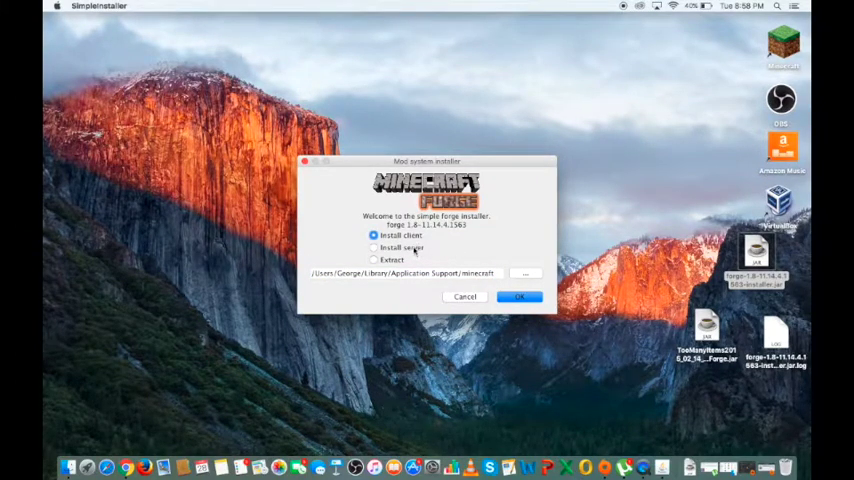
{"action": "left_click", "coordinate": [374, 247]}
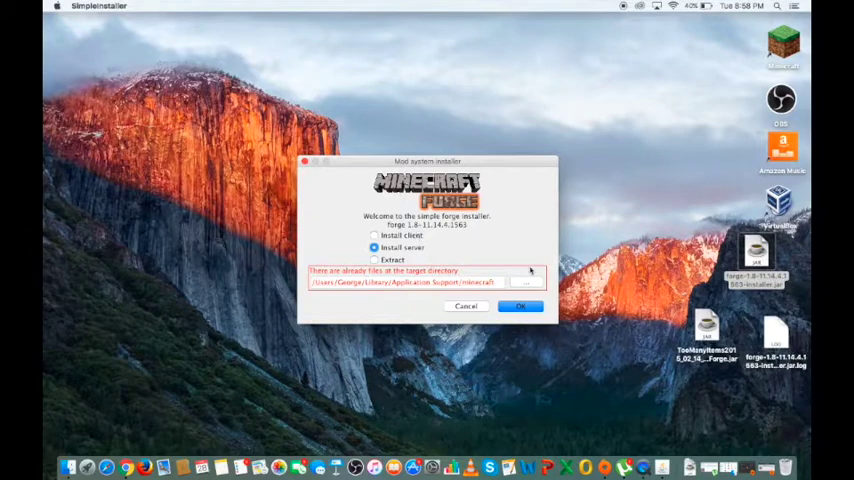
{"action": "left_click", "coordinate": [374, 235]}
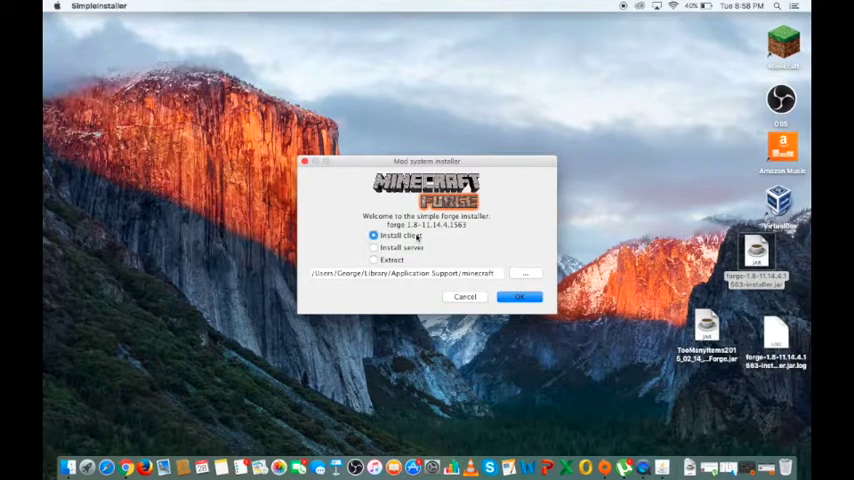
{"action": "left_click", "coordinate": [373, 260]}
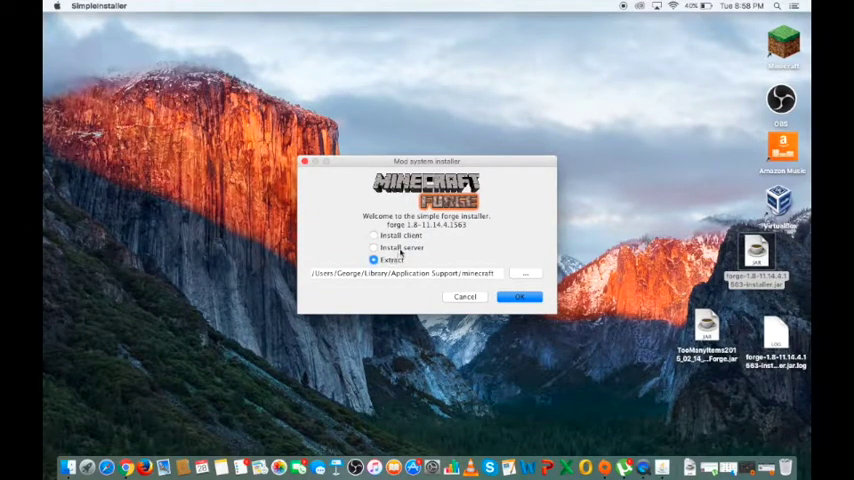
{"action": "left_click", "coordinate": [373, 235]}
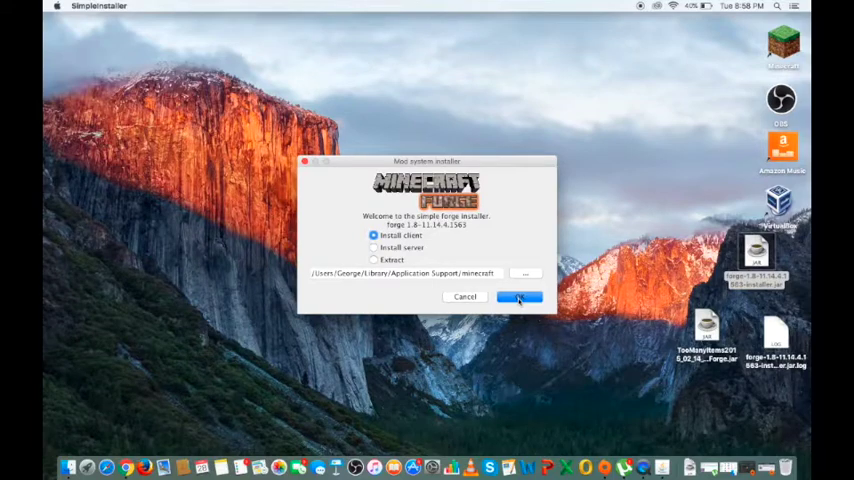
{"action": "left_click", "coordinate": [519, 297]}
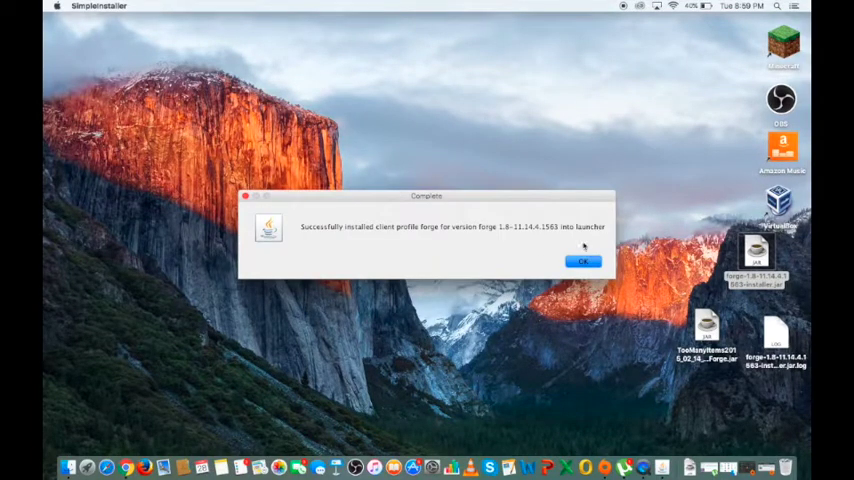
{"action": "left_click", "coordinate": [583, 261]}
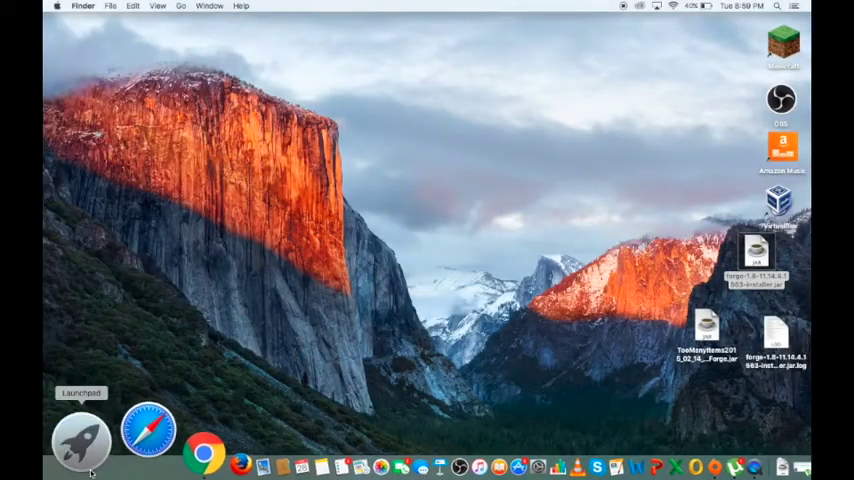
Step: Bring up Launchpad to start the Minecraft Launcher
{"action": "left_click", "coordinate": [148, 432]}
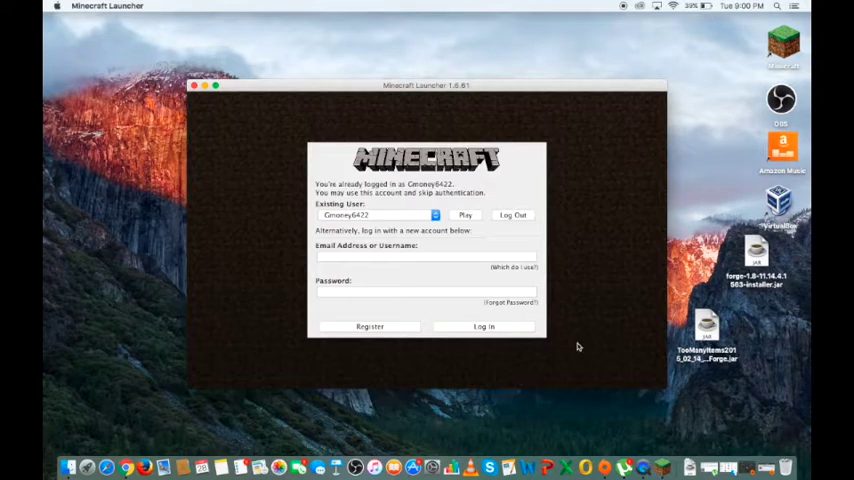
{"action": "left_click", "coordinate": [426, 256]}
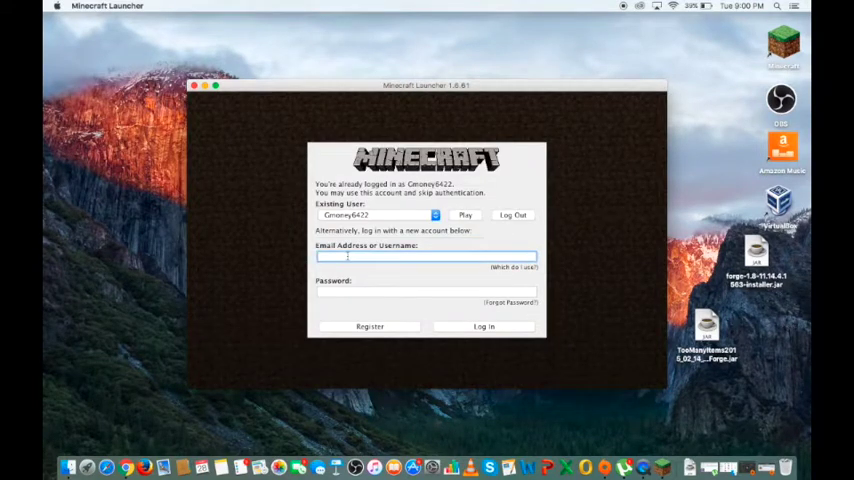
{"action": "type", "text": "gmo"}
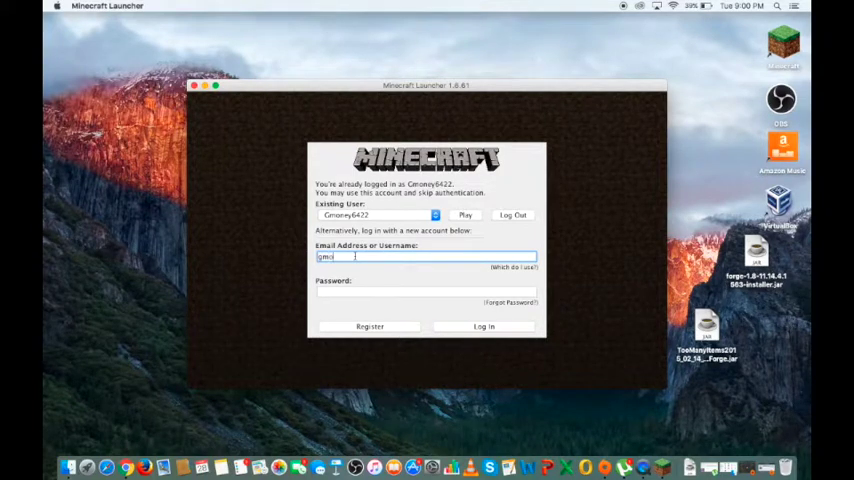
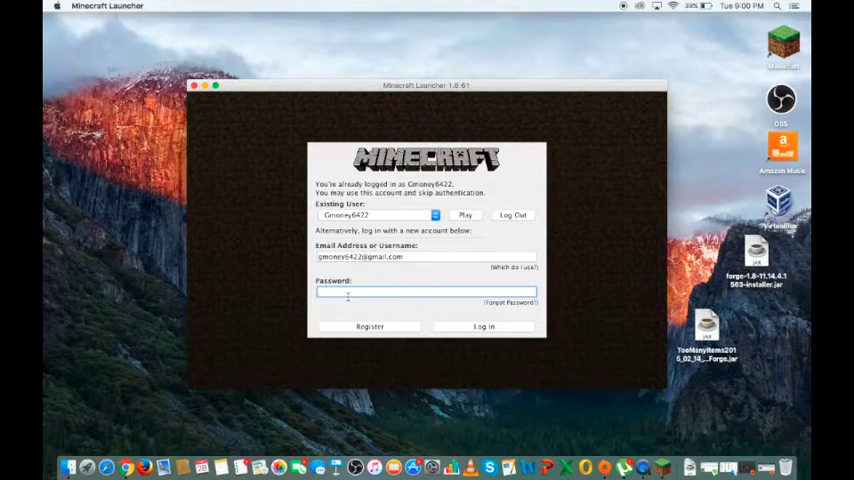
{"action": "type", "text": "password"}
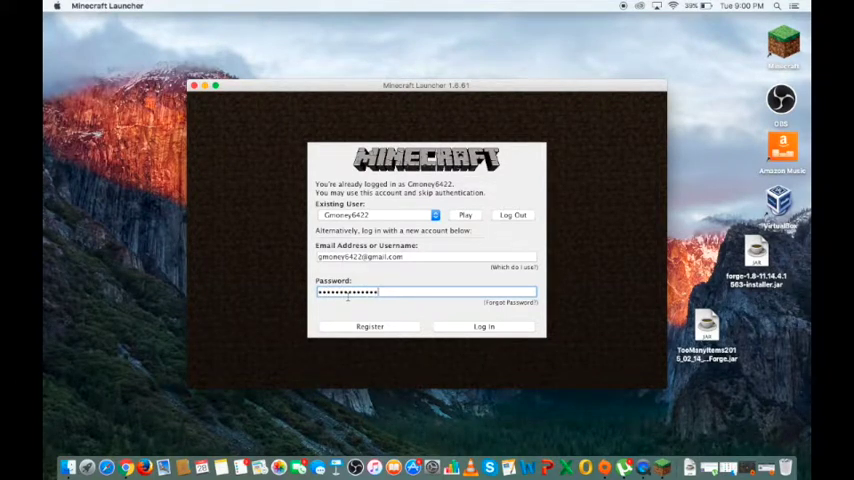
{"action": "left_click", "coordinate": [483, 326]}
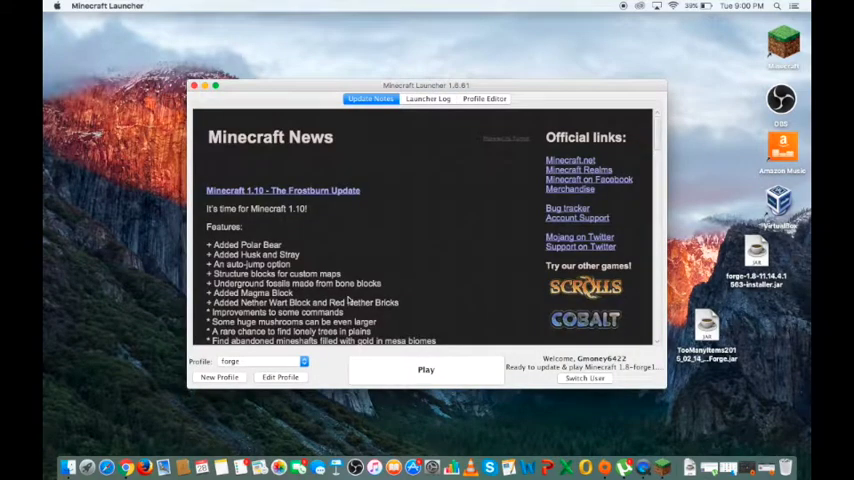
{"action": "left_click", "coordinate": [260, 361]}
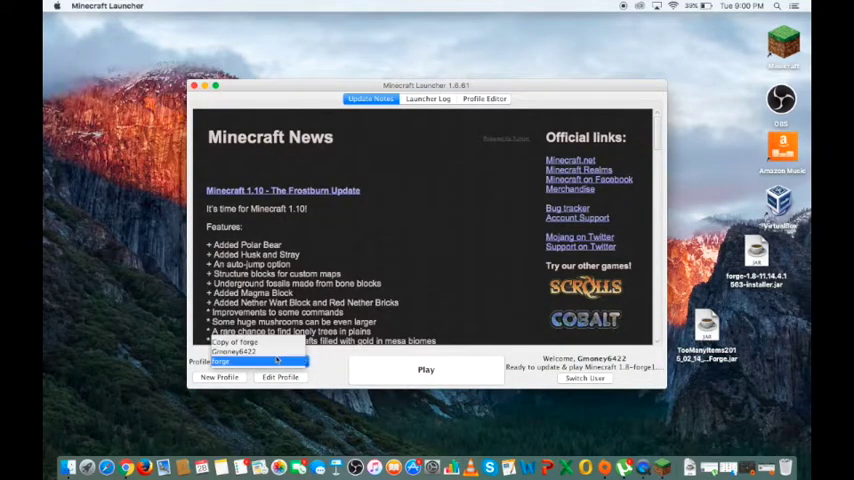
{"action": "left_click", "coordinate": [250, 343]}
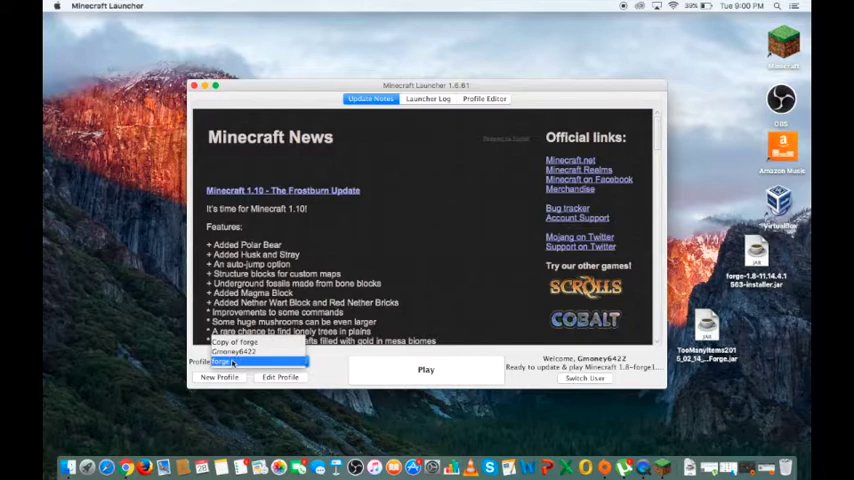
{"action": "left_click", "coordinate": [255, 352]}
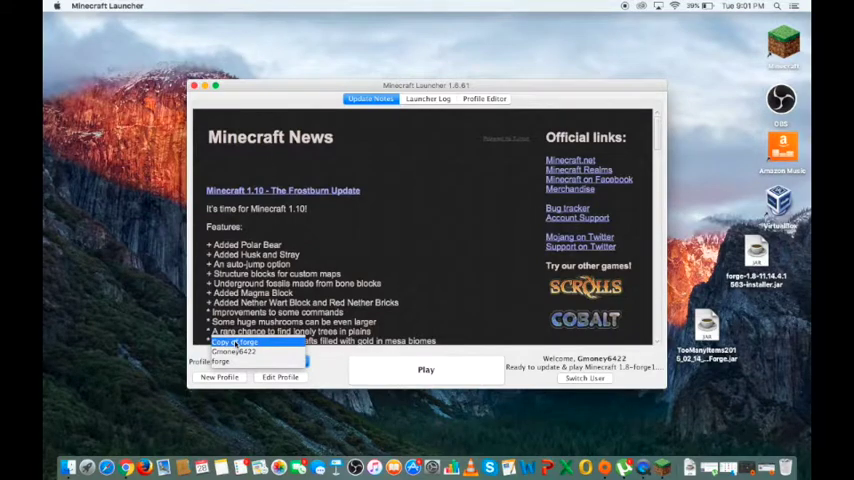
{"action": "left_click", "coordinate": [253, 362]}
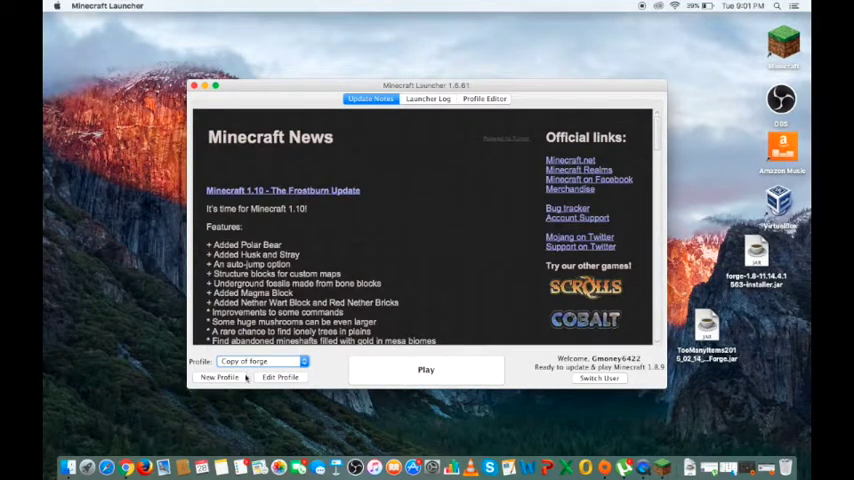
{"action": "left_click", "coordinate": [281, 377]}
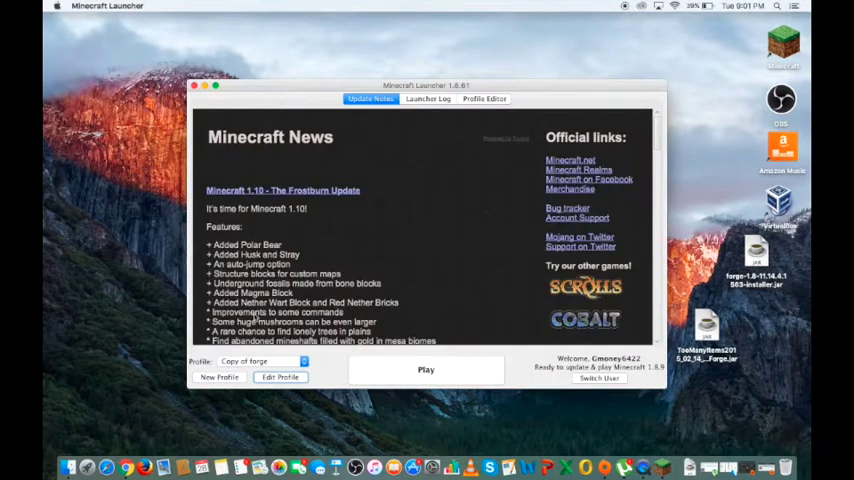
{"action": "left_click", "coordinate": [263, 361]}
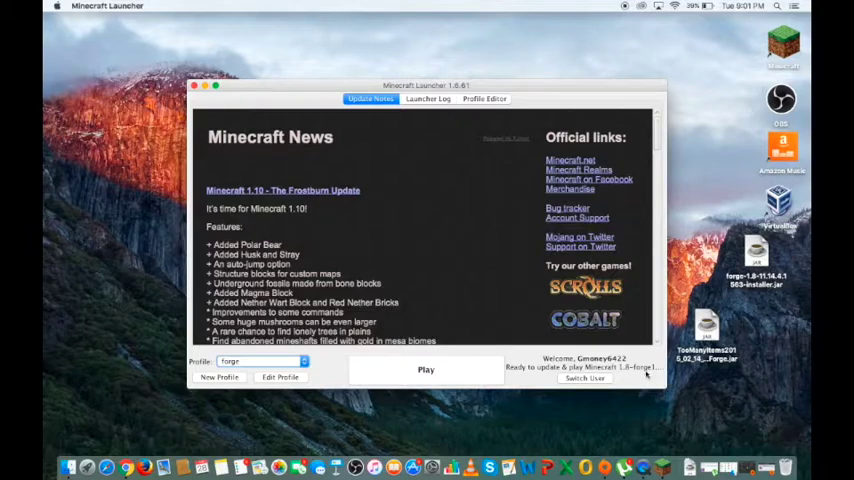
{"action": "mouse_move", "coordinate": [510, 348]}
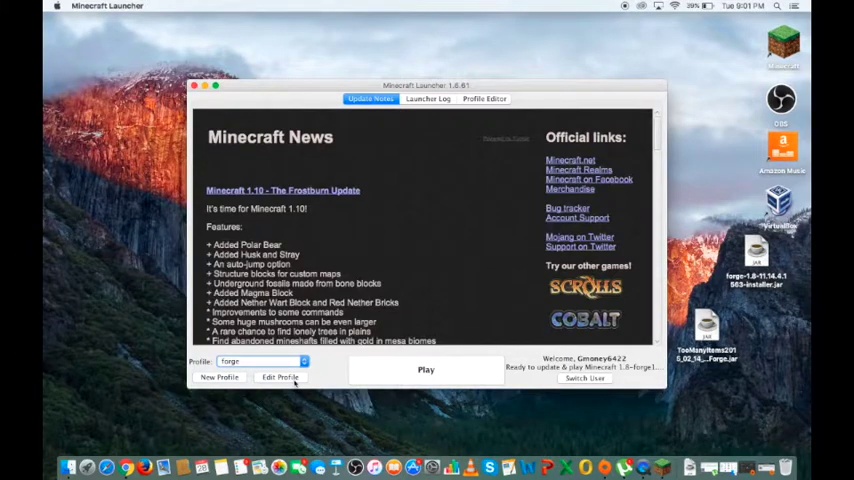
{"action": "left_click", "coordinate": [280, 377]}
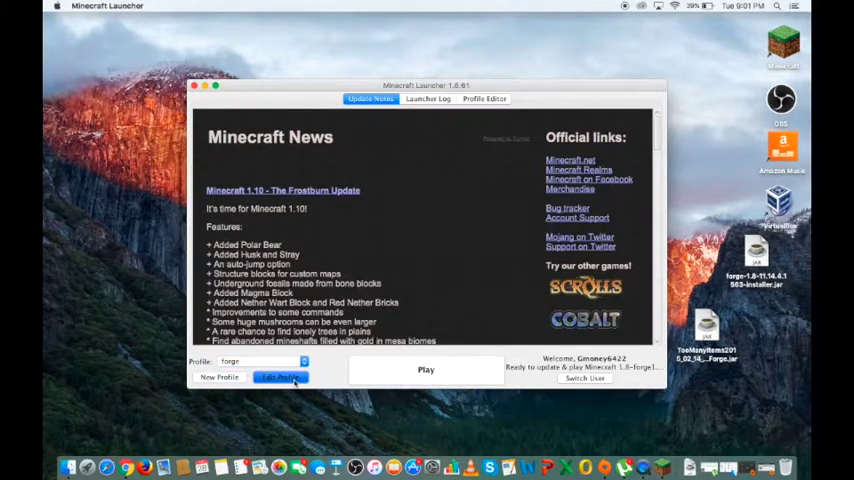
Step: Set the forge profile's Use version and accept the old-version warning
{"action": "left_click", "coordinate": [280, 377]}
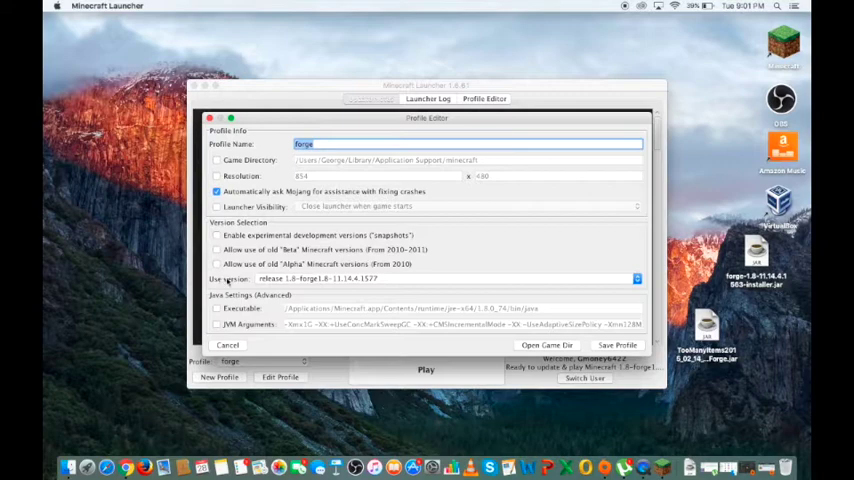
{"action": "left_click", "coordinate": [636, 278]}
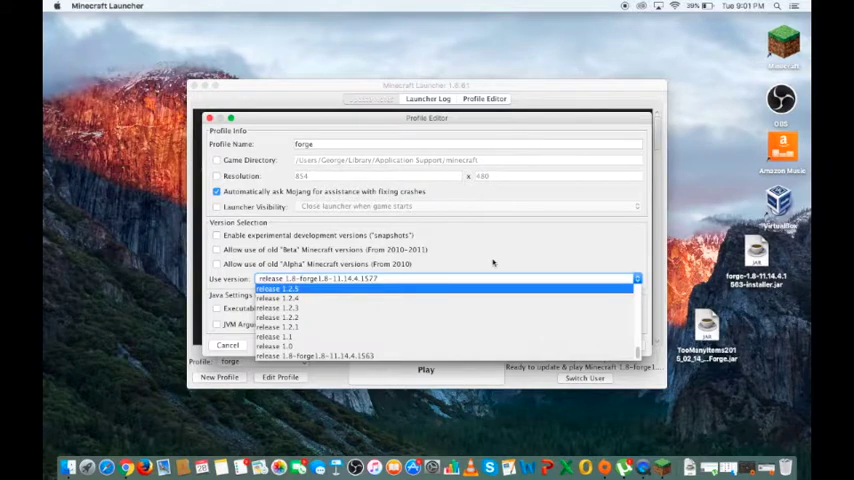
{"action": "left_click", "coordinate": [283, 288]}
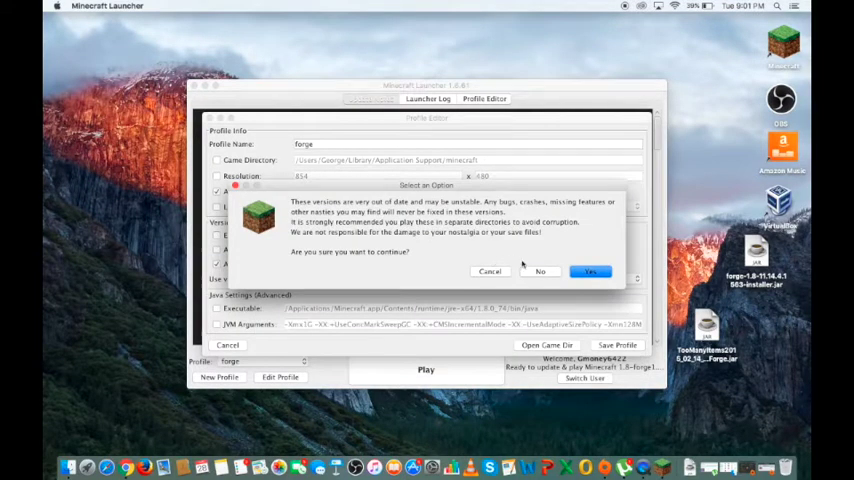
{"action": "left_click", "coordinate": [591, 271]}
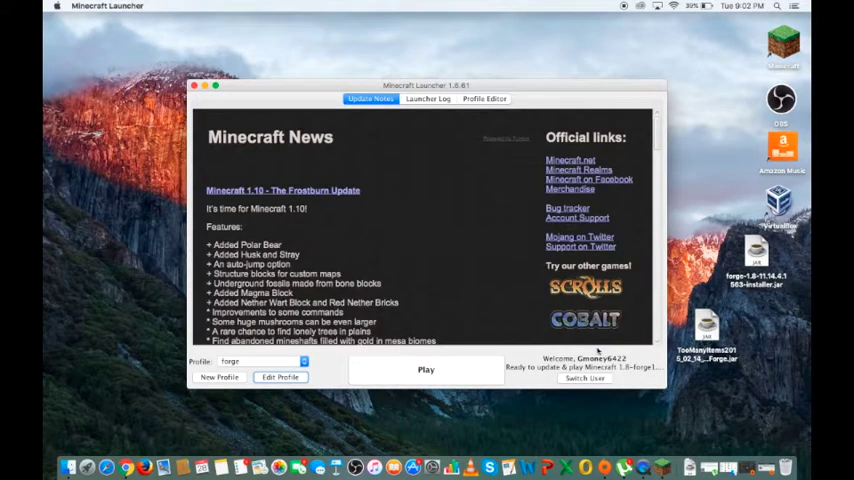
Step: Launch Minecraft 1.8 with the forge profile
{"action": "left_click", "coordinate": [425, 369]}
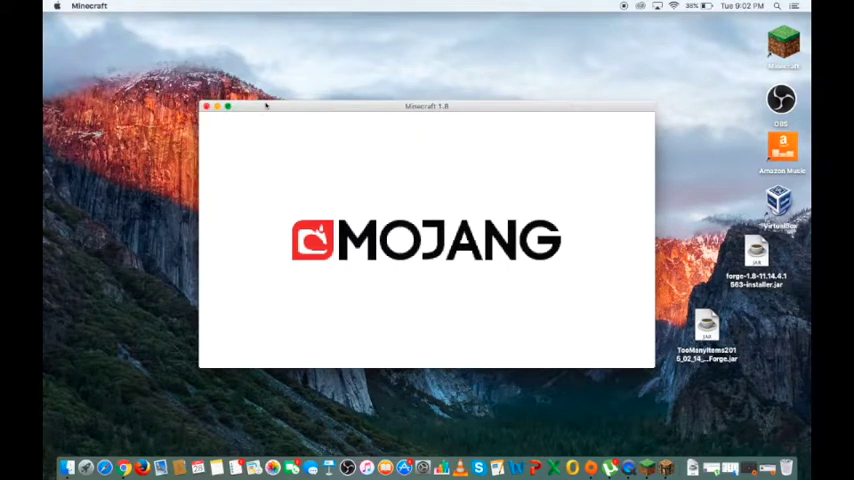
{"action": "mouse_move", "coordinate": [90, 448]}
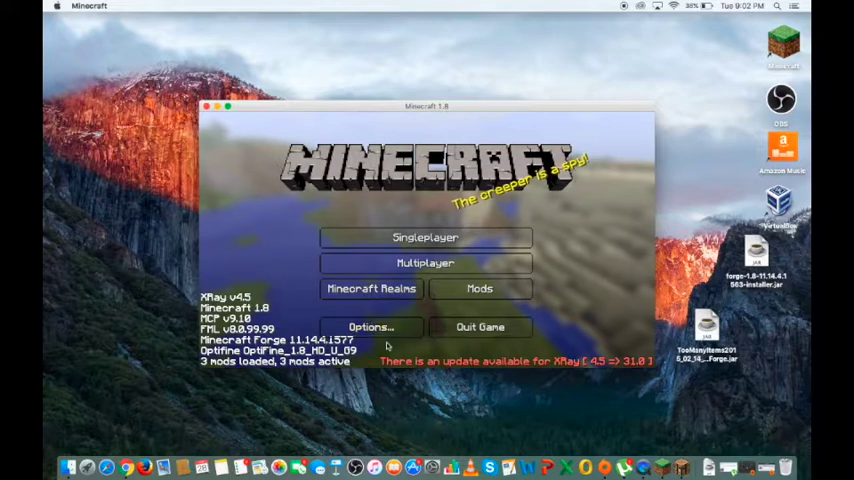
Step: Reveal the resourcepacks folder in Finder from Options, then return to the title screen
{"action": "left_click", "coordinate": [371, 327]}
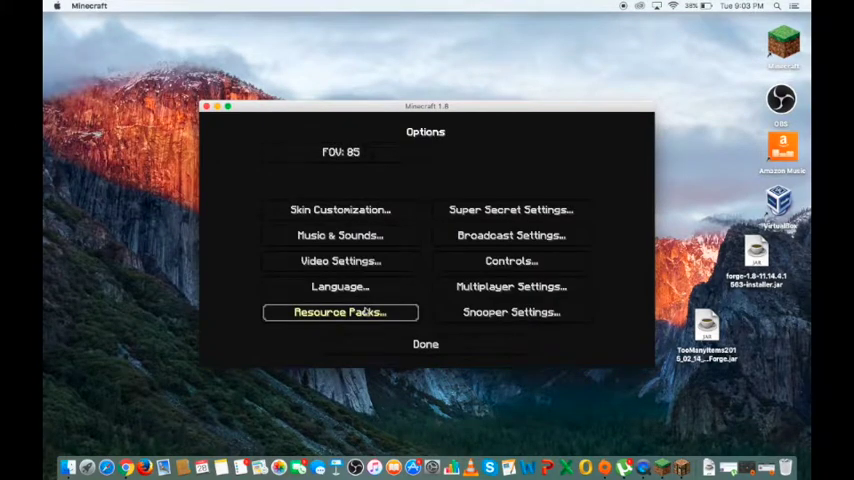
{"action": "left_click", "coordinate": [340, 312]}
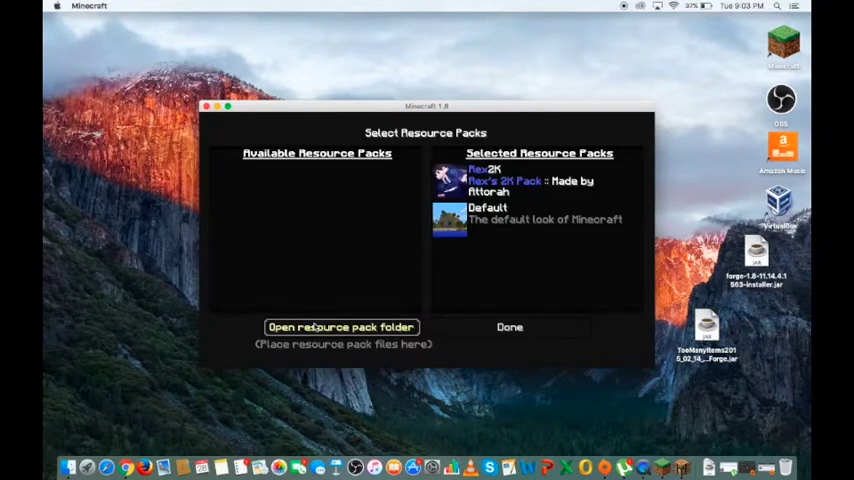
{"action": "left_click", "coordinate": [341, 326]}
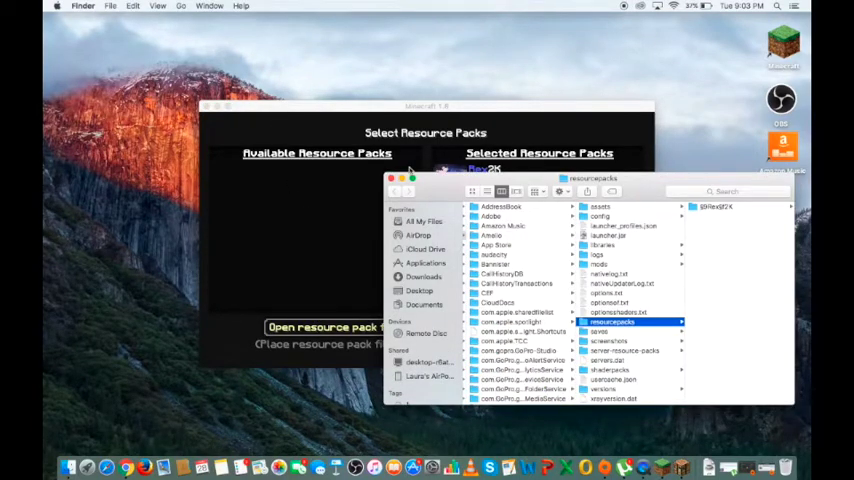
{"action": "mouse_move", "coordinate": [543, 254]}
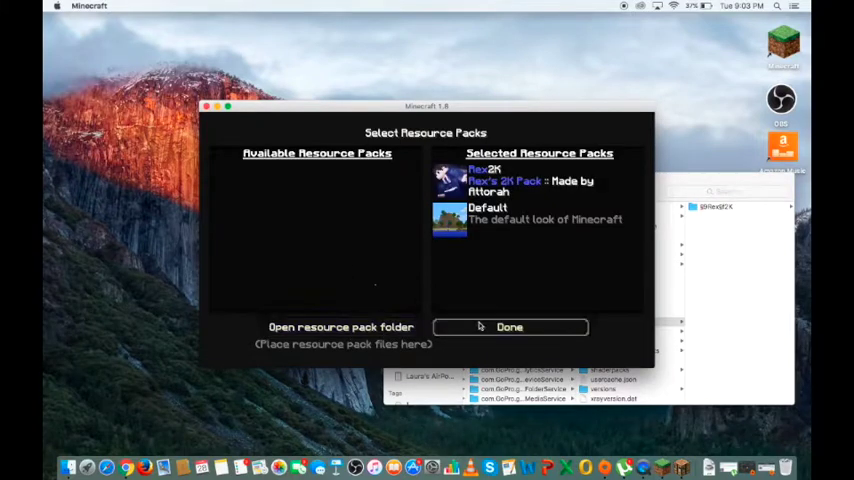
{"action": "left_click", "coordinate": [509, 327]}
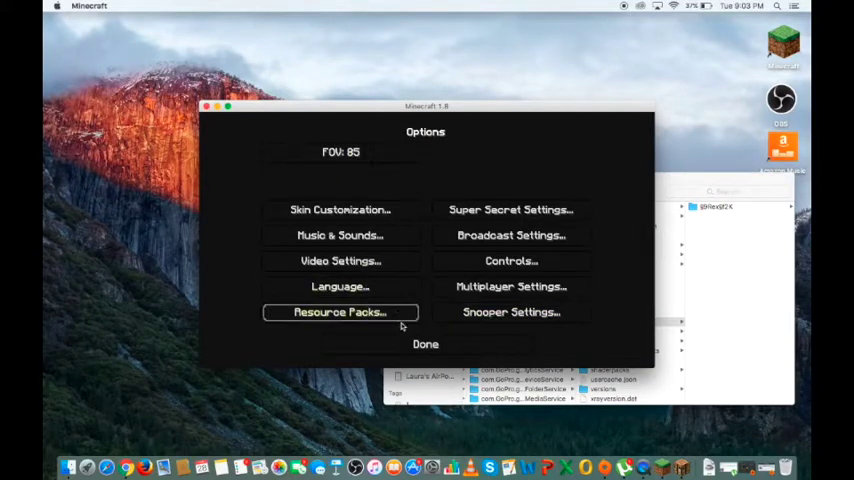
{"action": "left_click", "coordinate": [339, 312]}
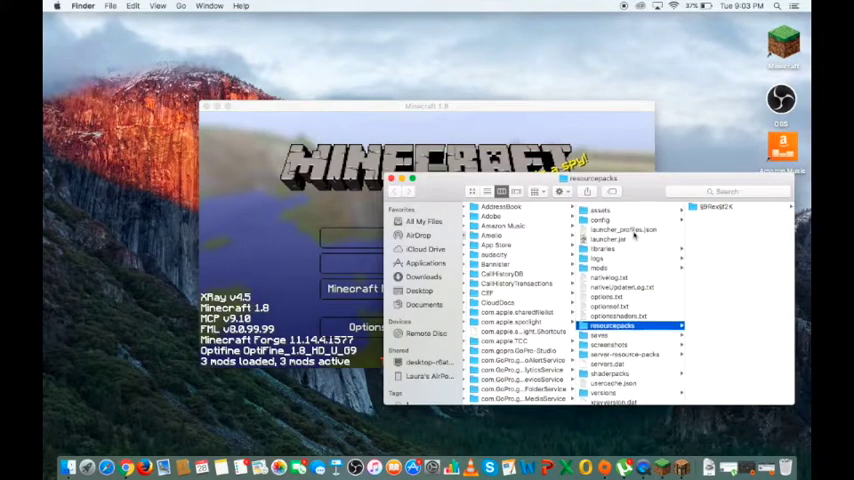
Step: Browse the Minecraft game folder's assets and screenshots, then show the mods folder
{"action": "left_click", "coordinate": [600, 207]}
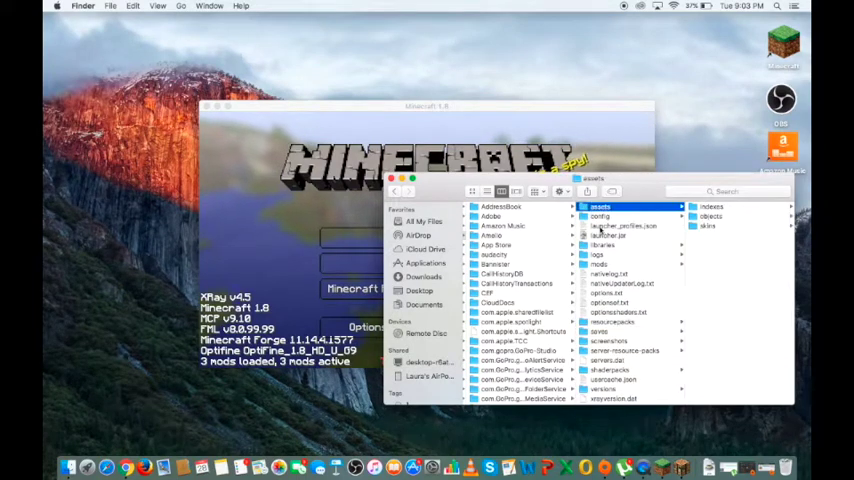
{"action": "left_click", "coordinate": [620, 350]}
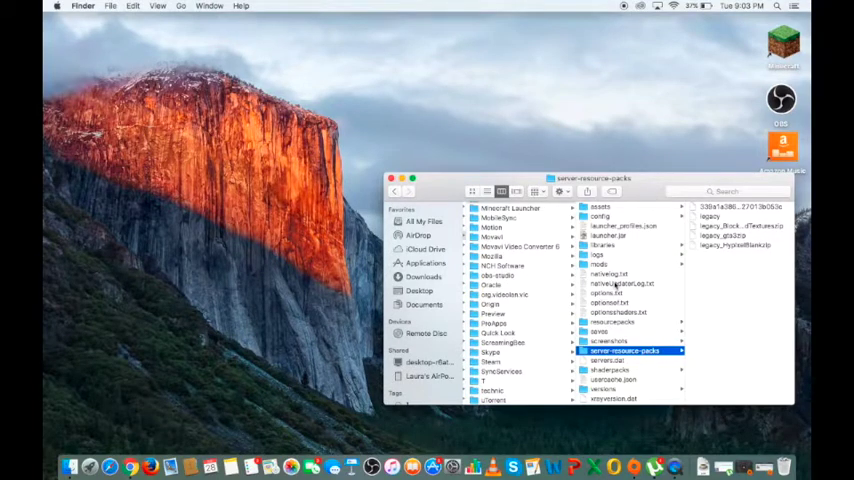
{"action": "mouse_move", "coordinate": [690, 285]}
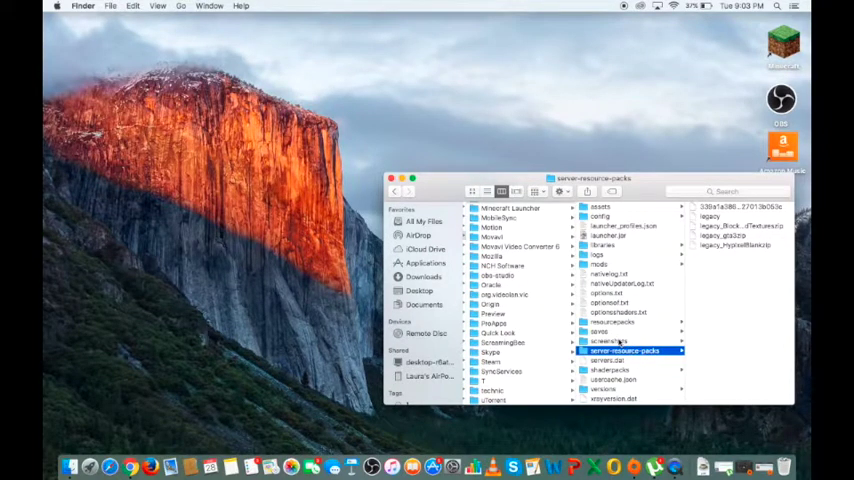
{"action": "left_click", "coordinate": [608, 341]}
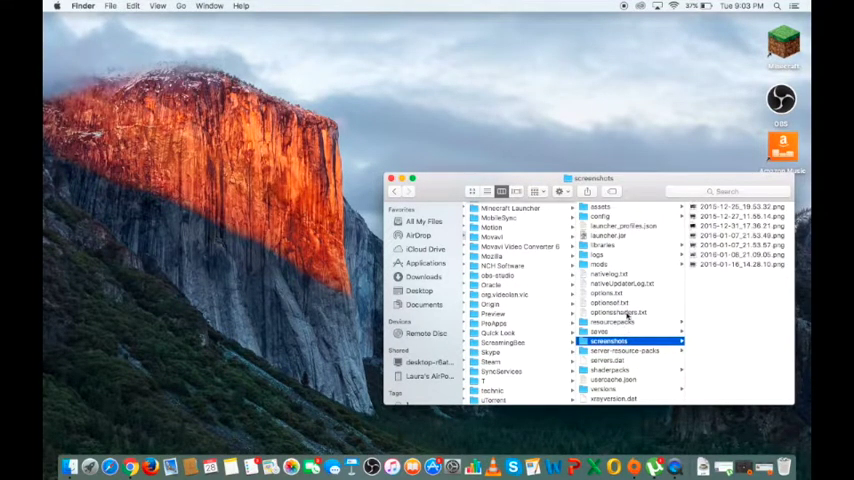
{"action": "left_click", "coordinate": [598, 264]}
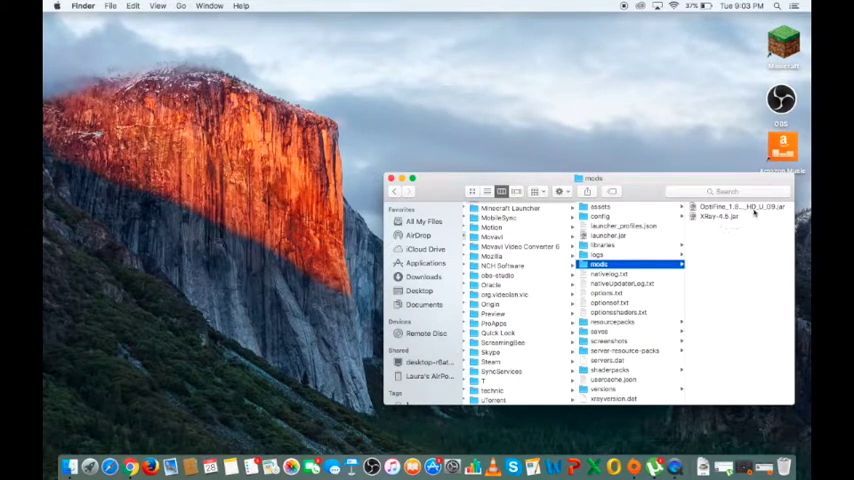
Step: Preview the OptiFine_1.8.0_HD_U_G9.jar file details in the mods folder
{"action": "left_click", "coordinate": [735, 206]}
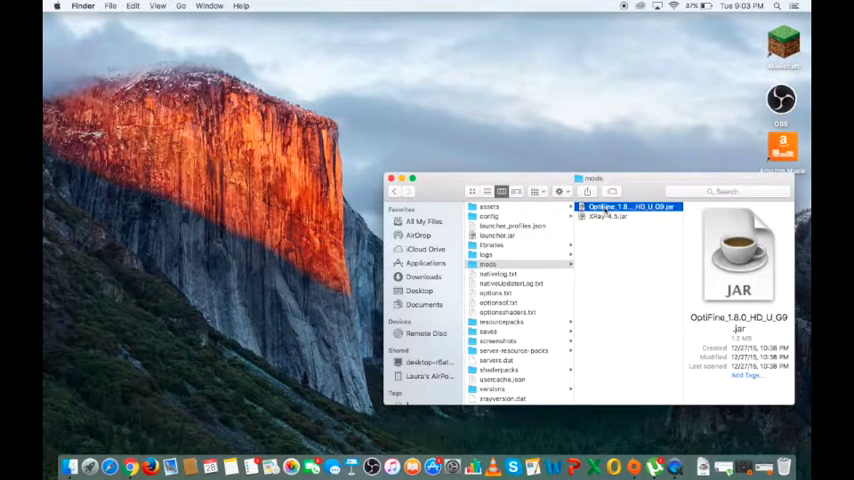
{"action": "left_click", "coordinate": [608, 216]}
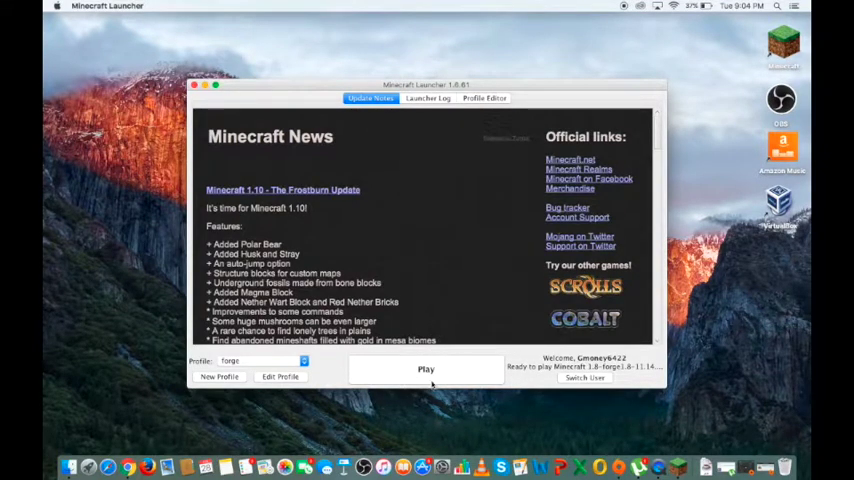
Step: Play the forge profile so the launcher downloads its files
{"action": "left_click", "coordinate": [426, 369]}
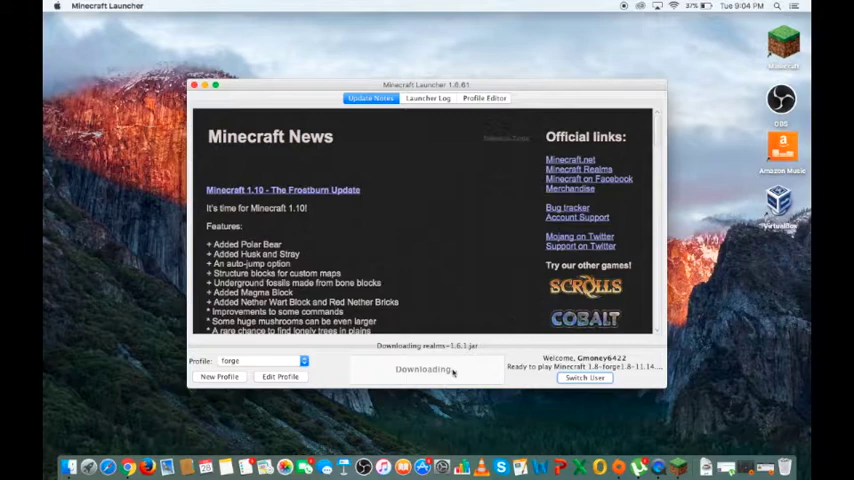
{"action": "left_click", "coordinate": [194, 84]}
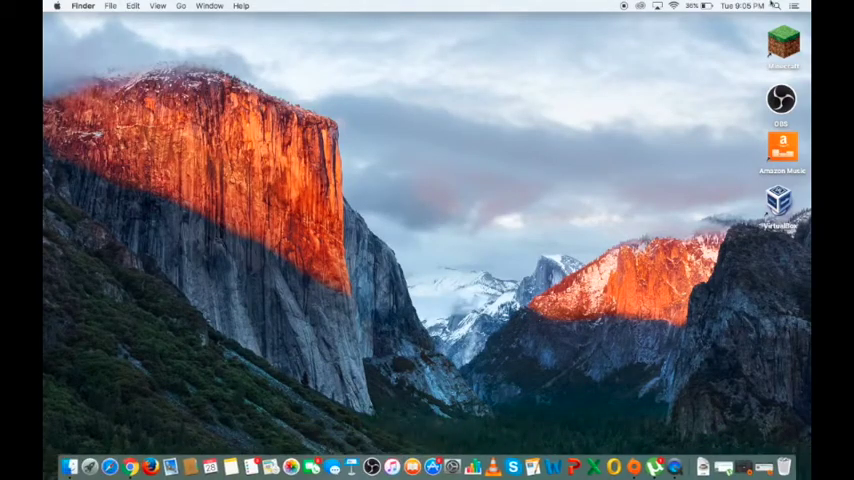
Step: Reopen the Minecraft Launcher and play the forge profile again
{"action": "left_click", "coordinate": [781, 45]}
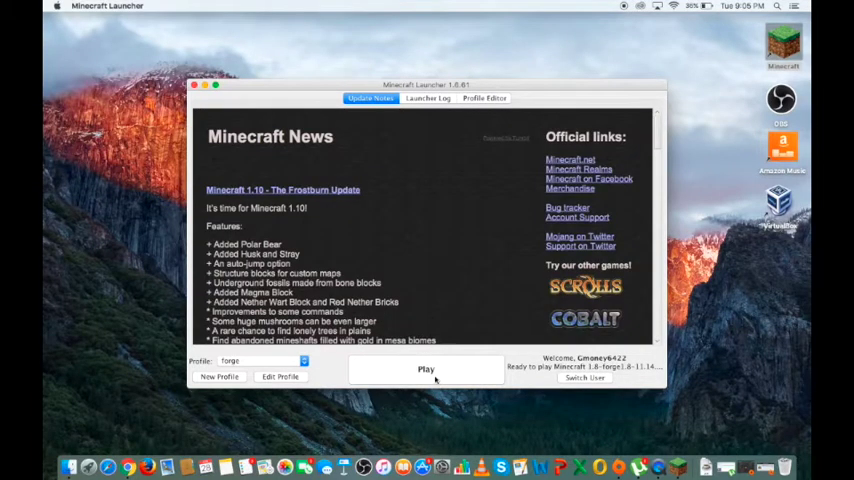
{"action": "left_click", "coordinate": [426, 369]}
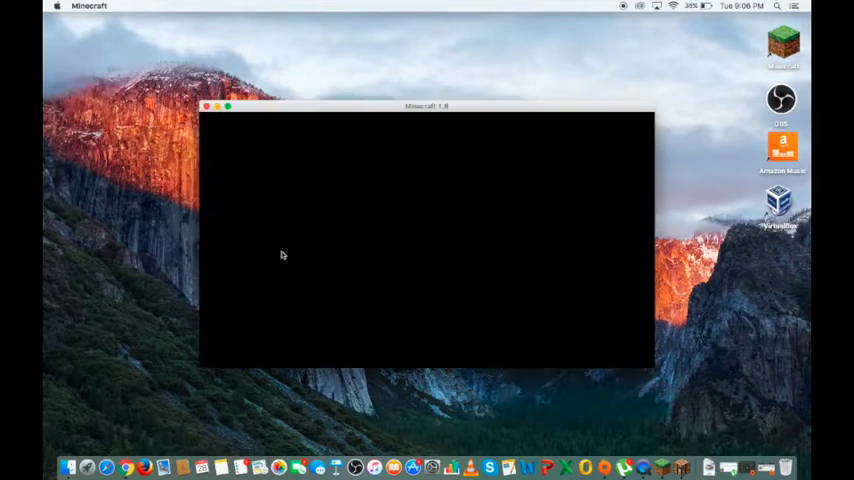
{"action": "mouse_move", "coordinate": [297, 117]}
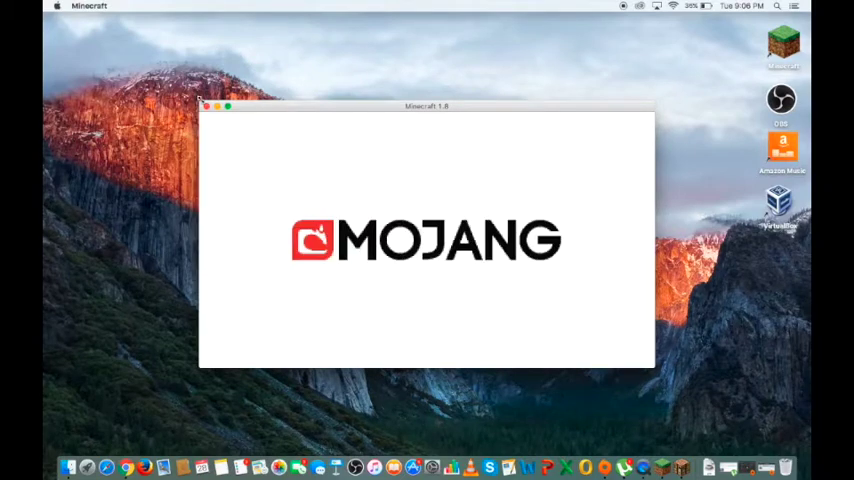
{"action": "mouse_move", "coordinate": [368, 160]}
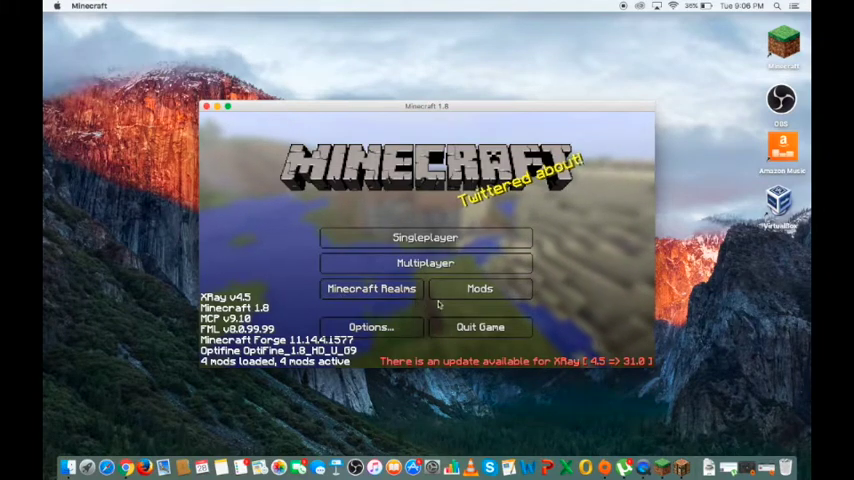
Step: Show the Mod List with Forge Mod Loader, Minecraft Forge and TooManyItems
{"action": "left_click", "coordinate": [479, 288]}
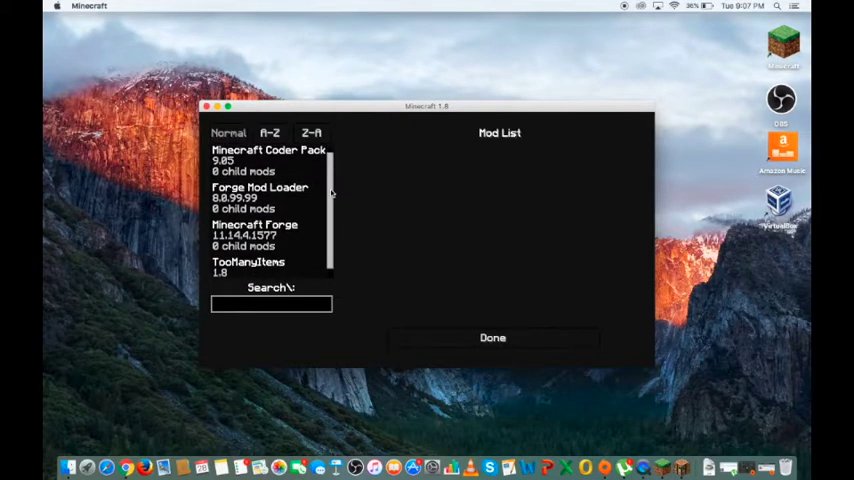
Step: Review details for Minecraft Coder Pack, Forge Mod Loader, Minecraft Forge and TooManyItems 1.8, then return to the title screen
{"action": "left_click", "coordinate": [268, 160]}
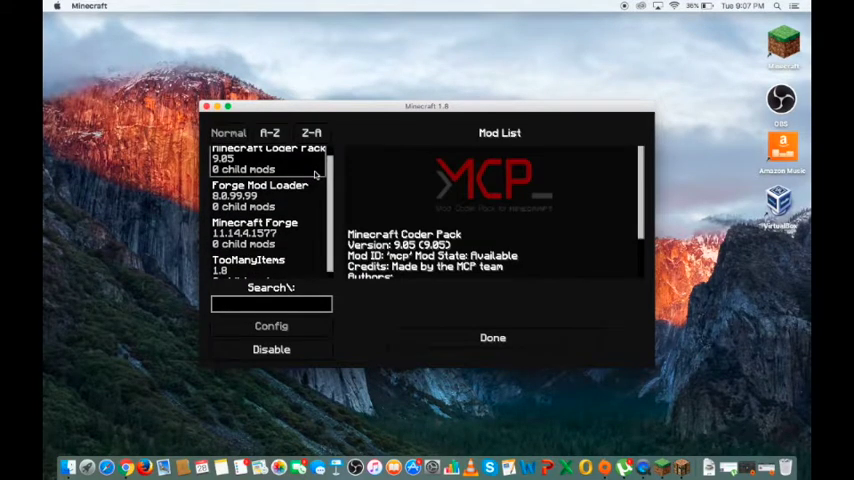
{"action": "left_click", "coordinate": [260, 190]}
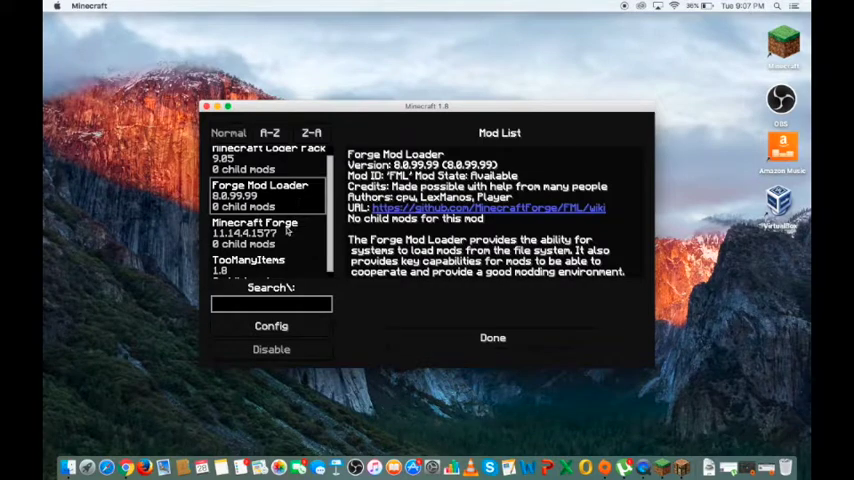
{"action": "left_click", "coordinate": [255, 218]}
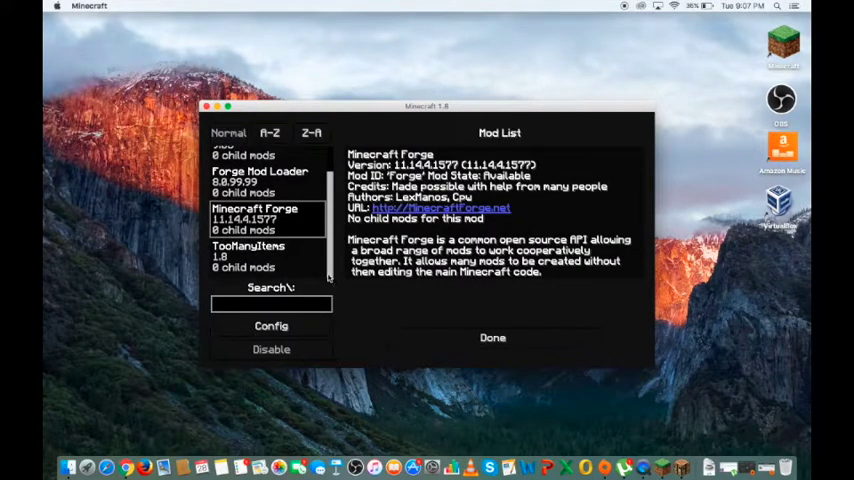
{"action": "left_click", "coordinate": [248, 256]}
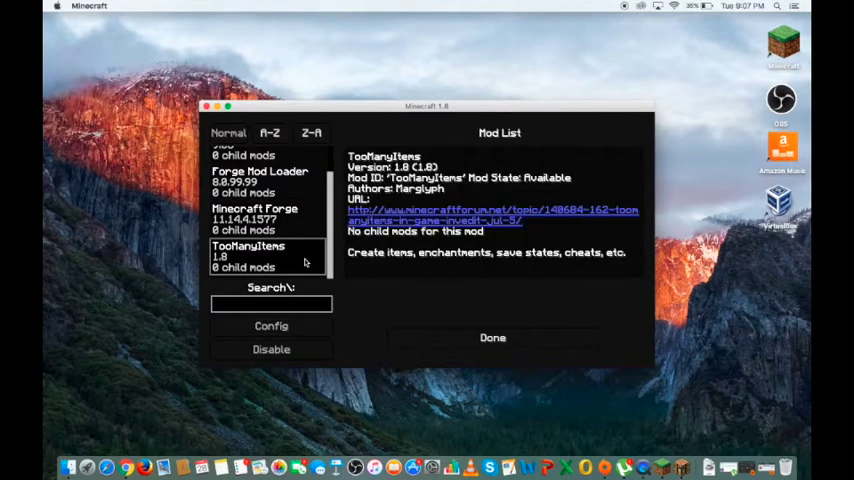
{"action": "mouse_move", "coordinate": [294, 324]}
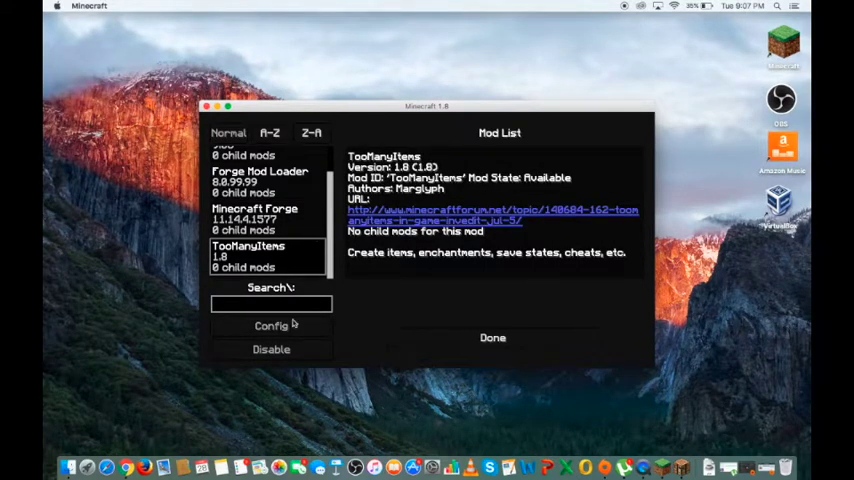
{"action": "left_click", "coordinate": [492, 337]}
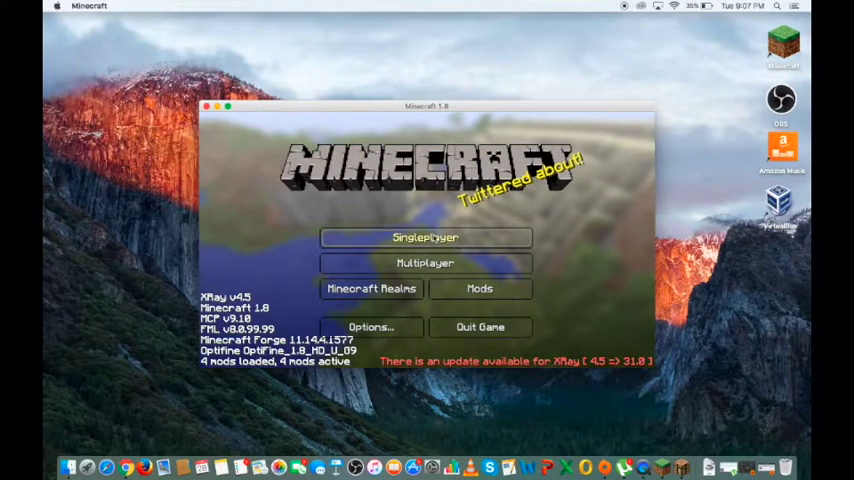
Step: Create a new single-player world with the game mode changed and cheats allowed, and enter it
{"action": "left_click", "coordinate": [425, 237]}
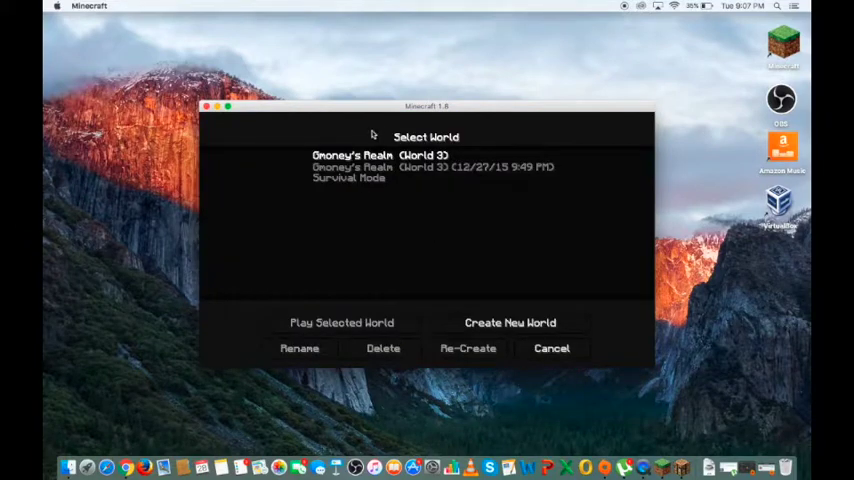
{"action": "left_click", "coordinate": [510, 322]}
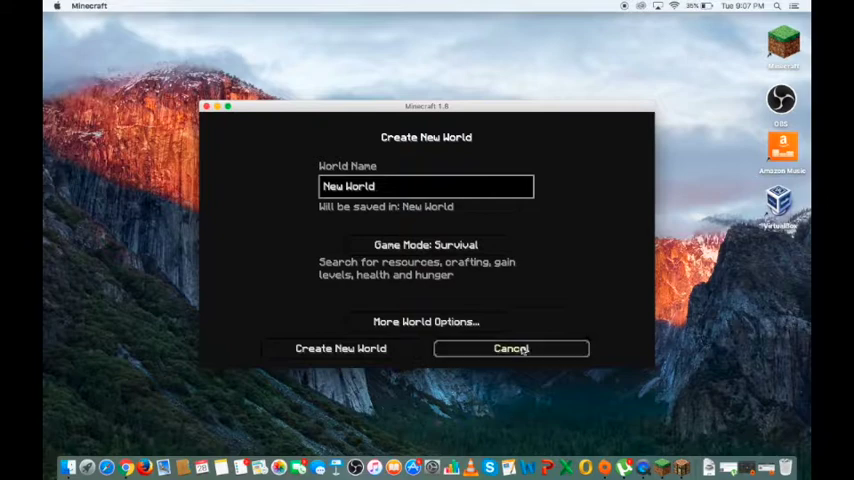
{"action": "left_click", "coordinate": [426, 244]}
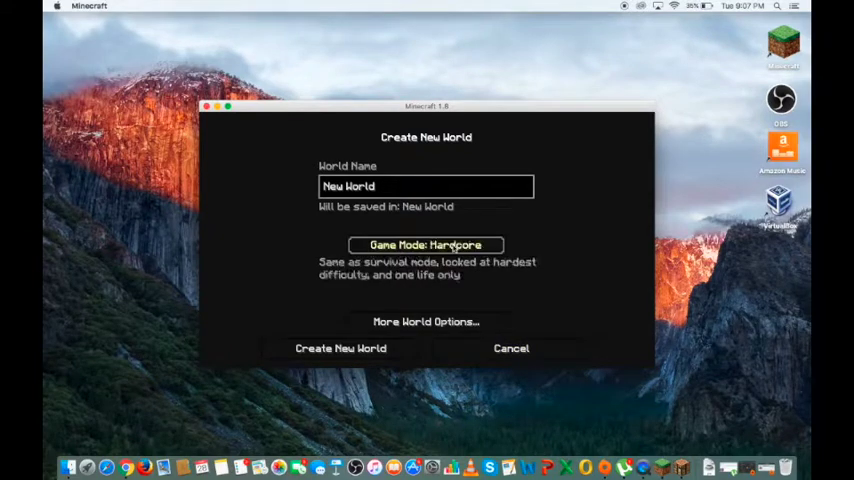
{"action": "left_click", "coordinate": [425, 321]}
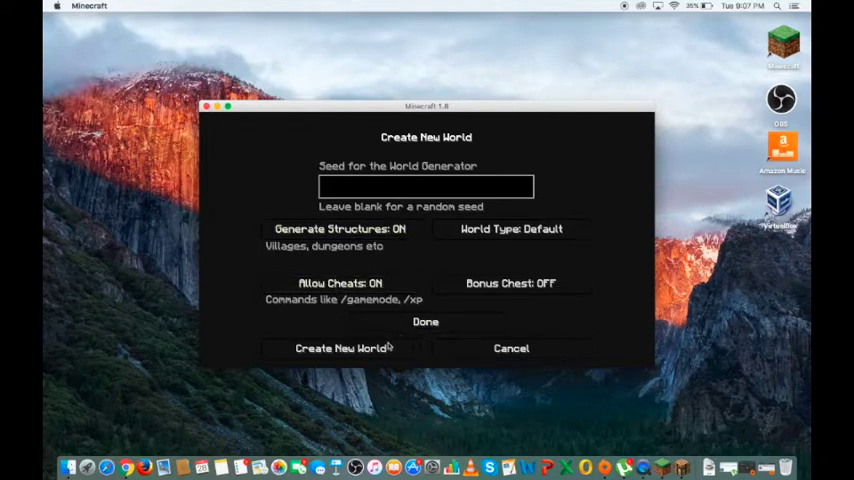
{"action": "left_click", "coordinate": [340, 348]}
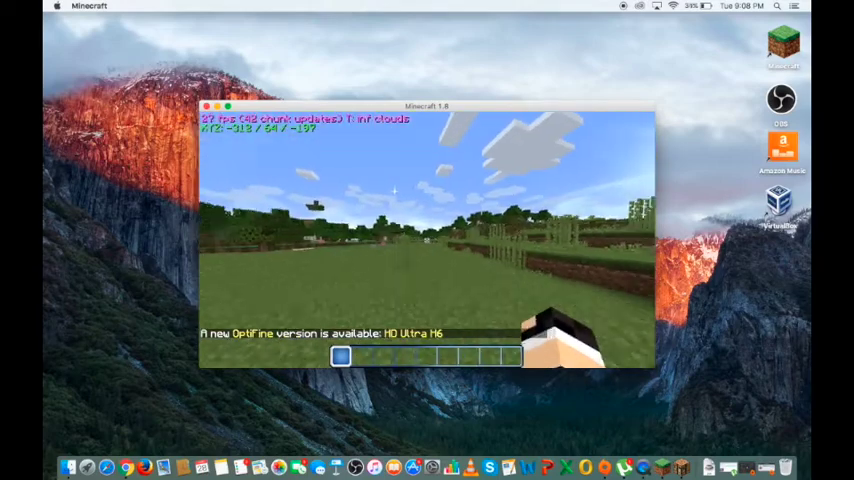
{"action": "key", "text": "e"}
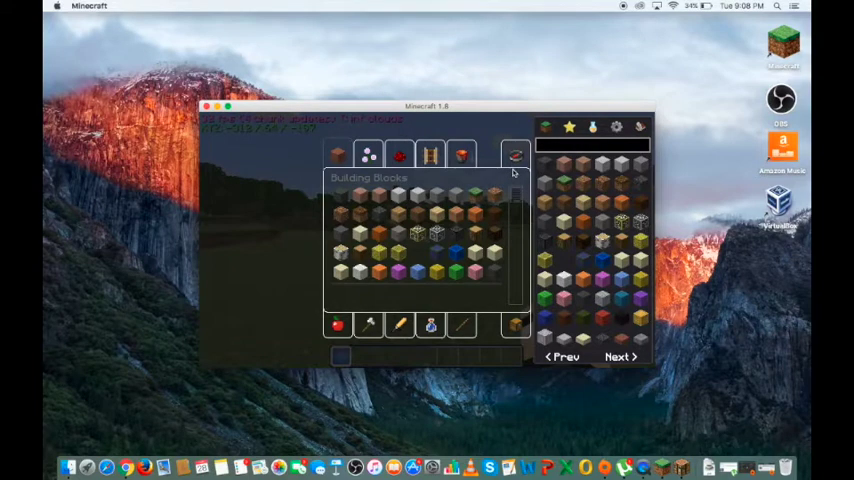
{"action": "mouse_move", "coordinate": [687, 28]}
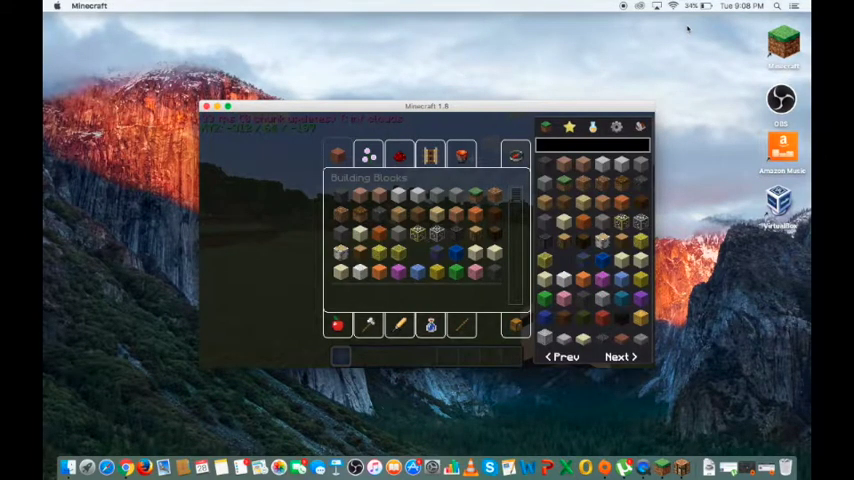
{"action": "mouse_move", "coordinate": [270, 172]}
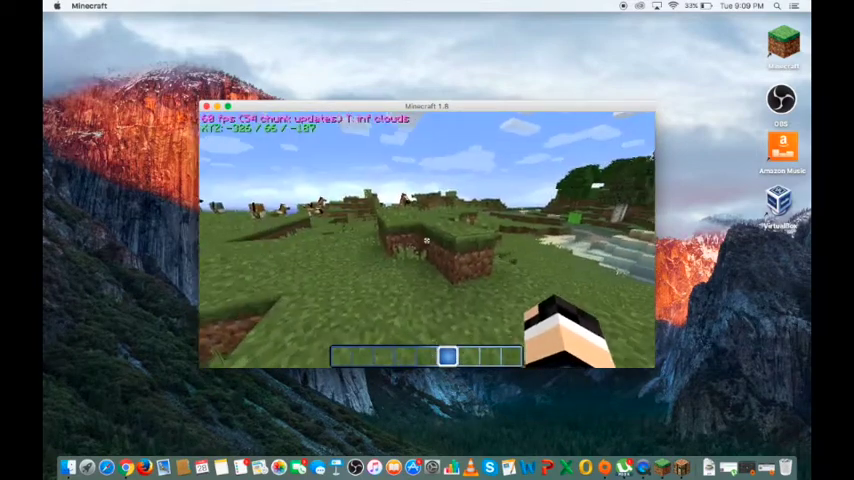
{"action": "key", "text": "Escape"}
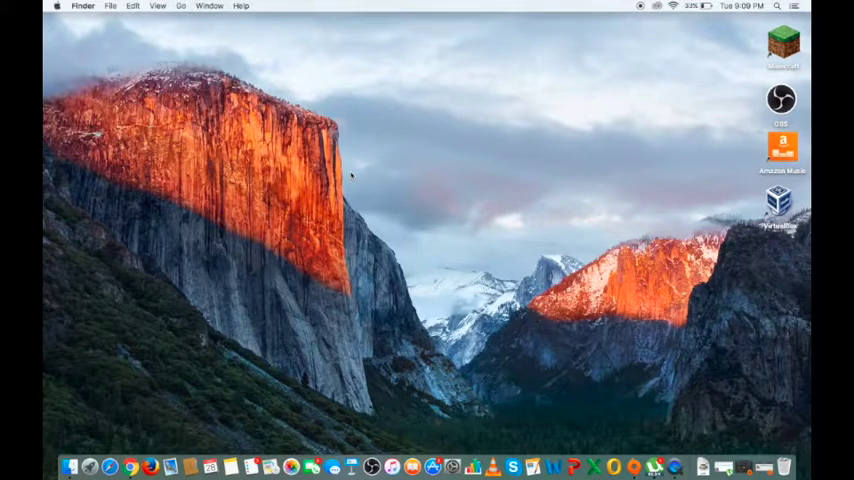
{"action": "mouse_move", "coordinate": [190, 325]}
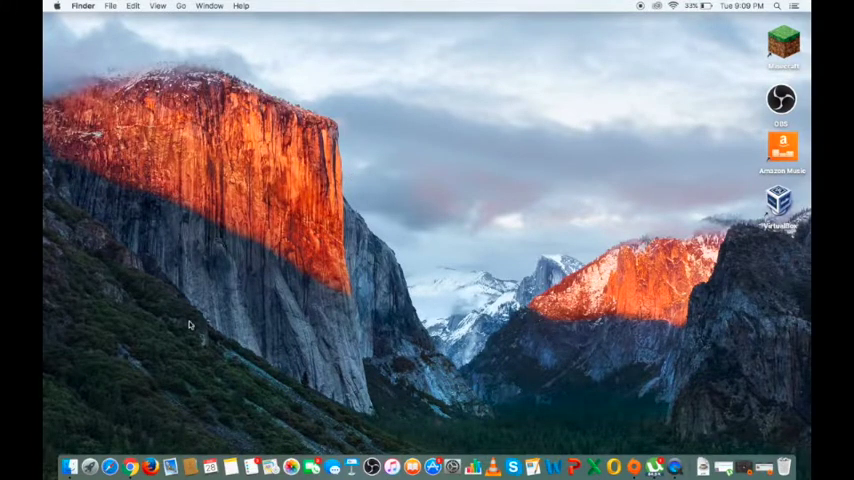